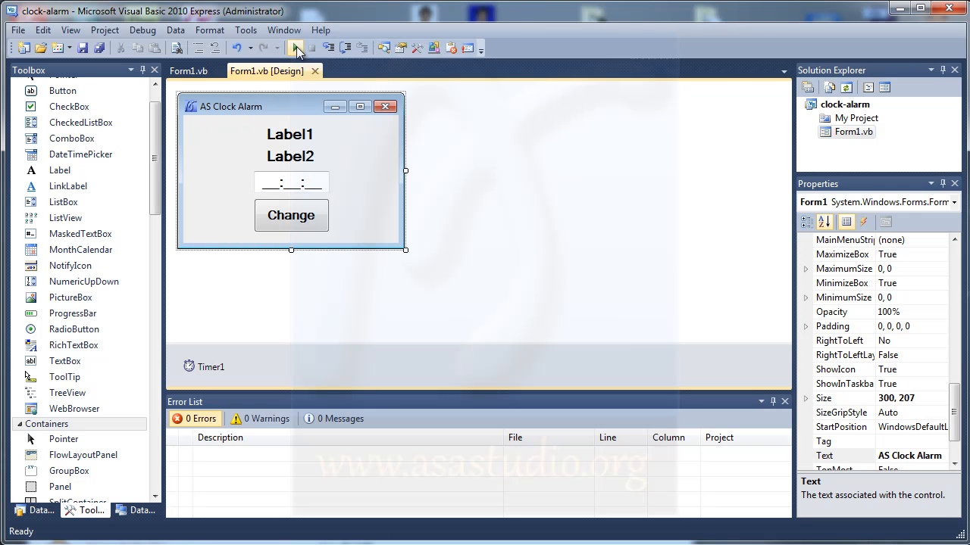
# Step: Run the finished clock-alarm project so its alarm window appears
pyautogui.click(294, 47)
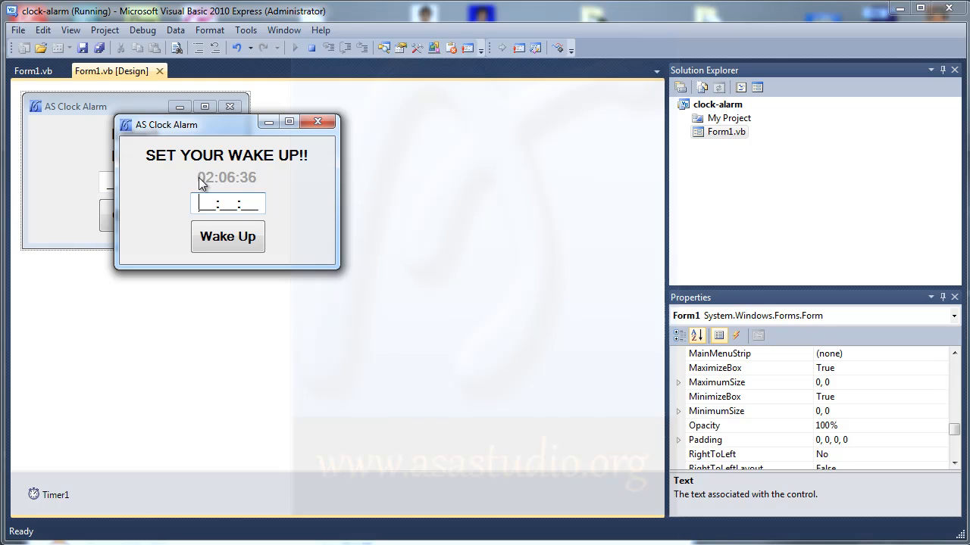
pyautogui.moveTo(218, 188)
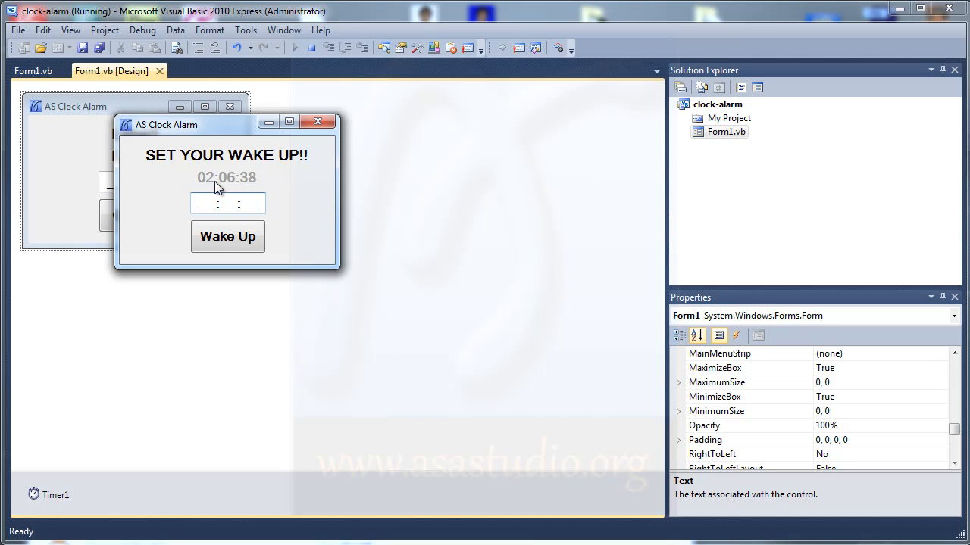
pyautogui.moveTo(199, 183)
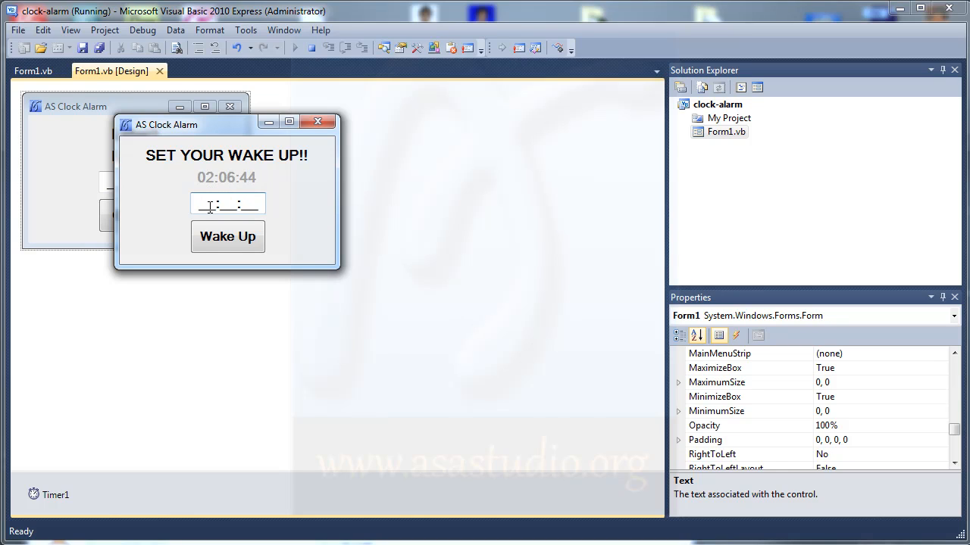
# Step: Enter 02:06:58 in the time box and set the alarm so the WAKE UP TIME alert fires
pyautogui.write('0')
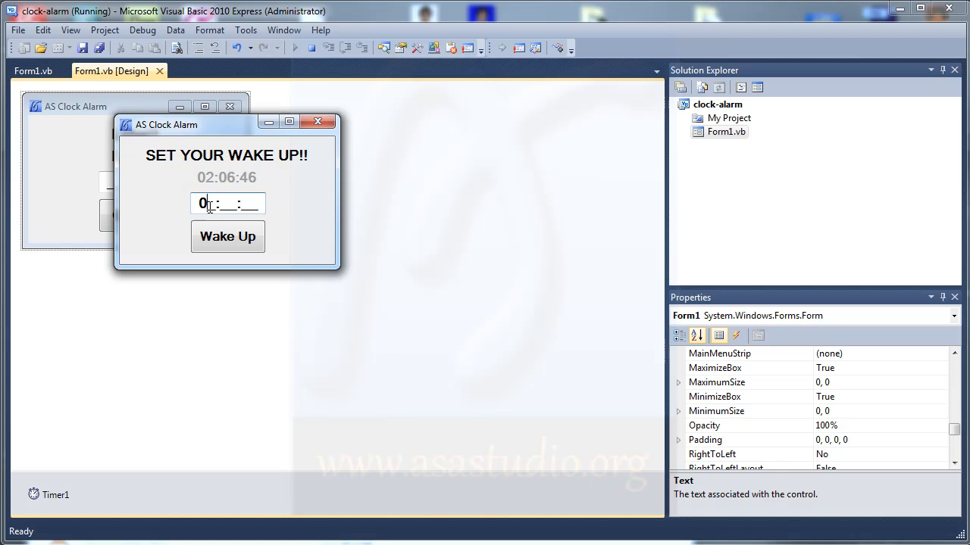
pyautogui.write('2')
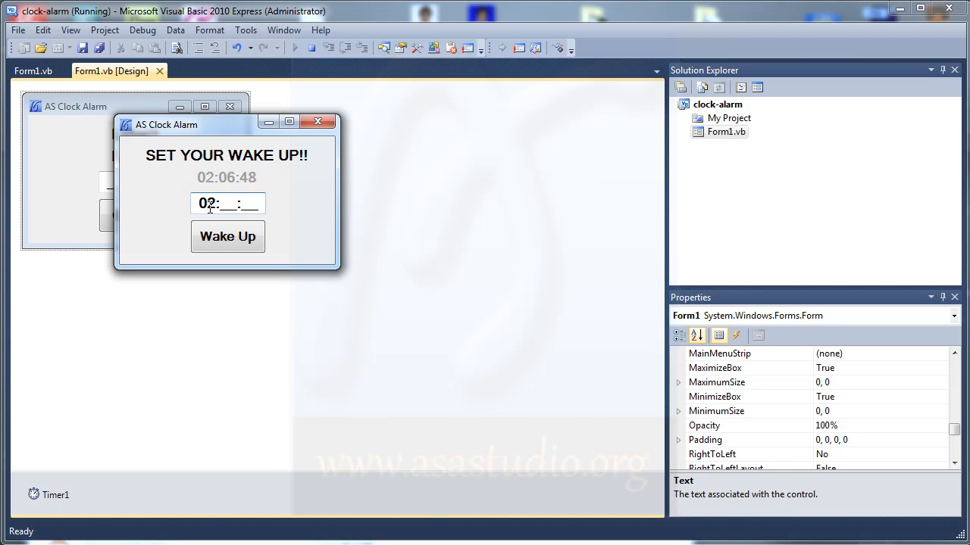
pyautogui.write('06')
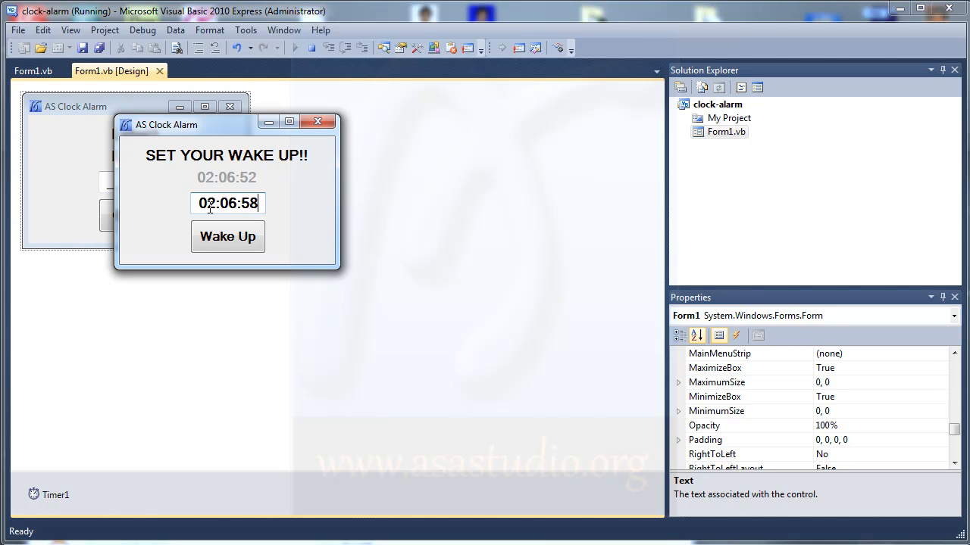
pyautogui.click(227, 236)
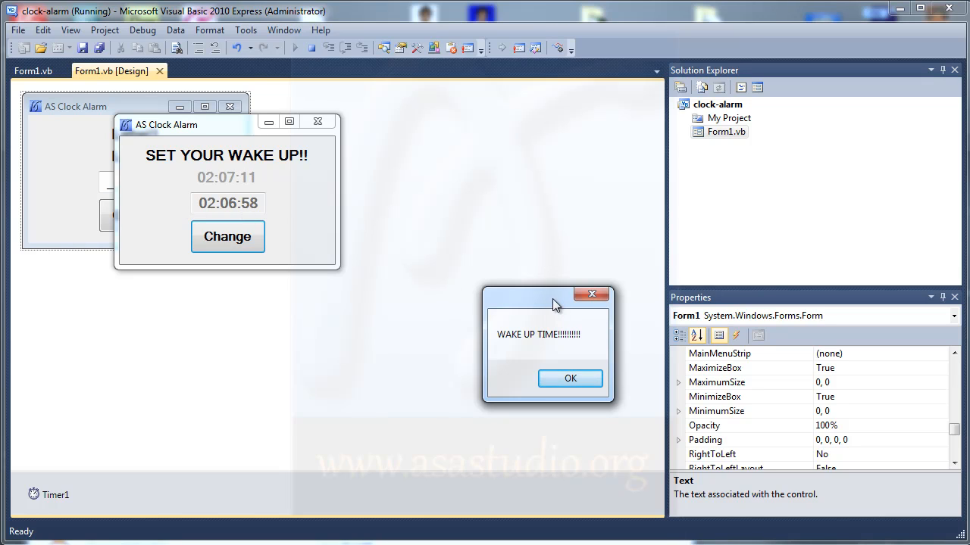
# Step: Dismiss the alert and create a new Windows Forms Application project named as-alarm
pyautogui.click(570, 379)
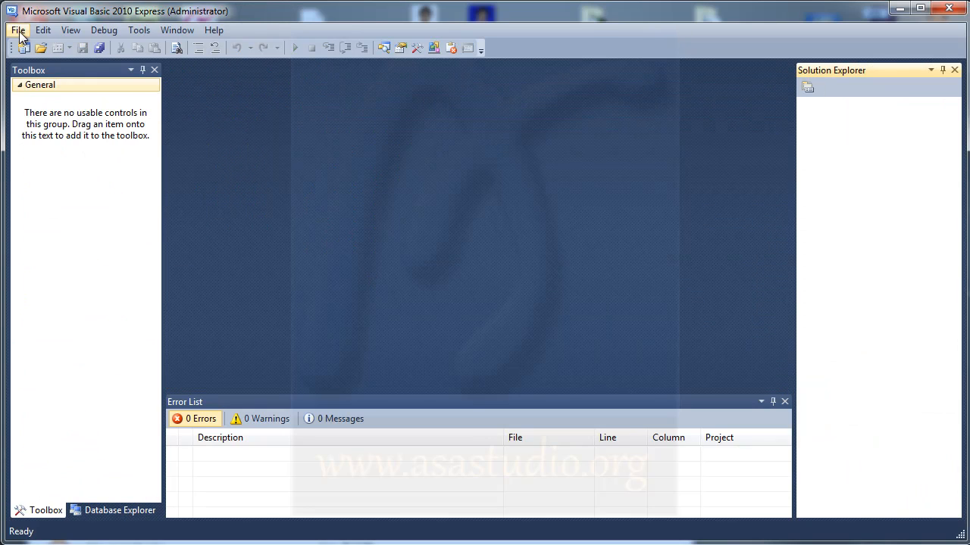
pyautogui.click(18, 31)
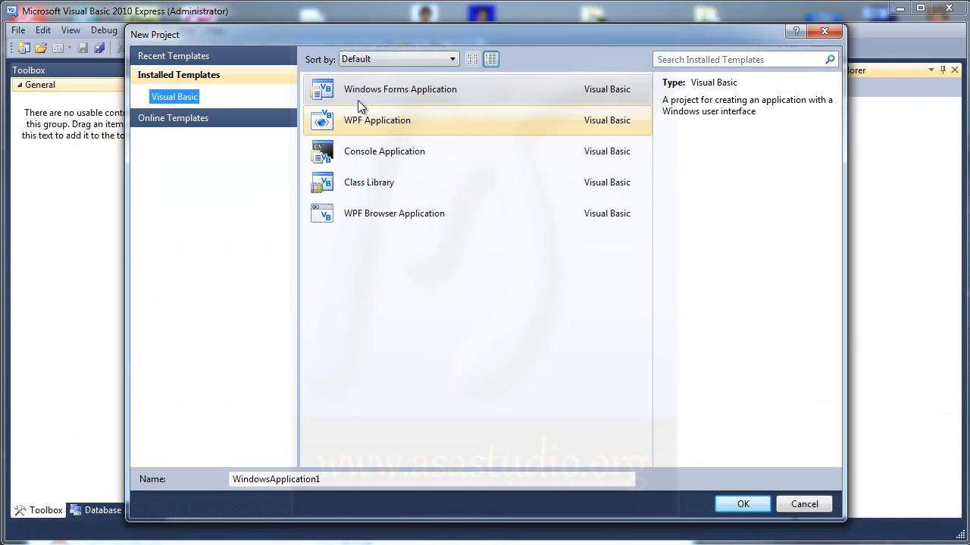
pyautogui.click(400, 88)
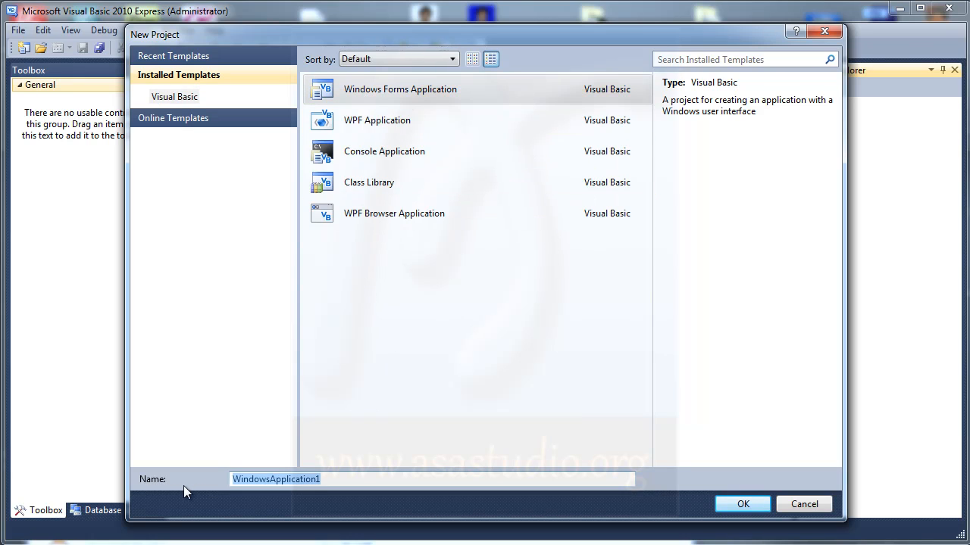
pyautogui.write('as-al')
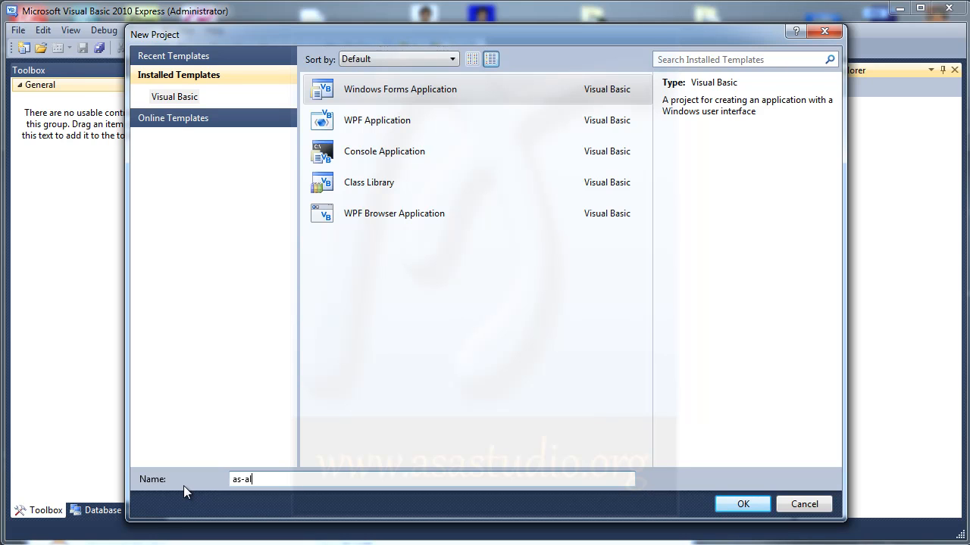
pyautogui.click(742, 503)
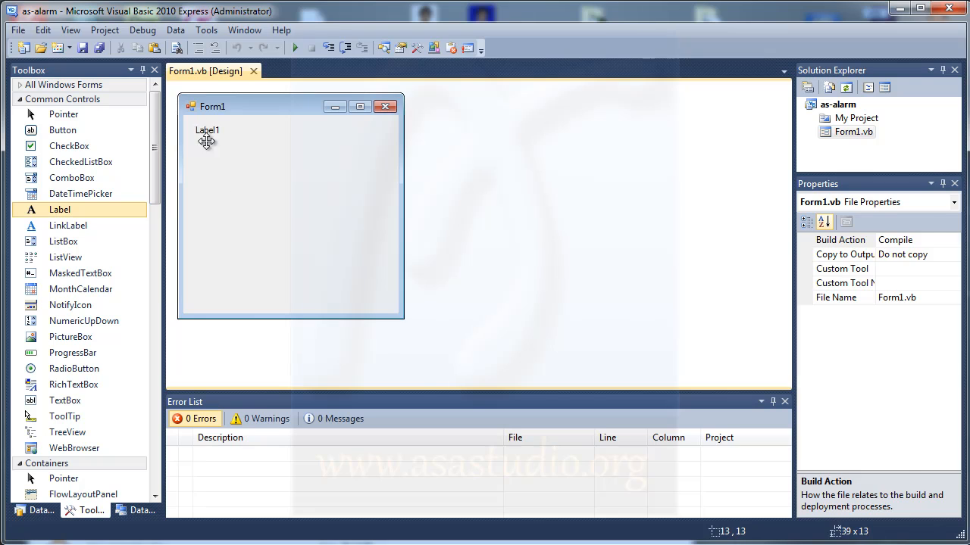
# Step: Add a wide label to Form1 and give it a bold size-14 font
pyautogui.click(206, 131)
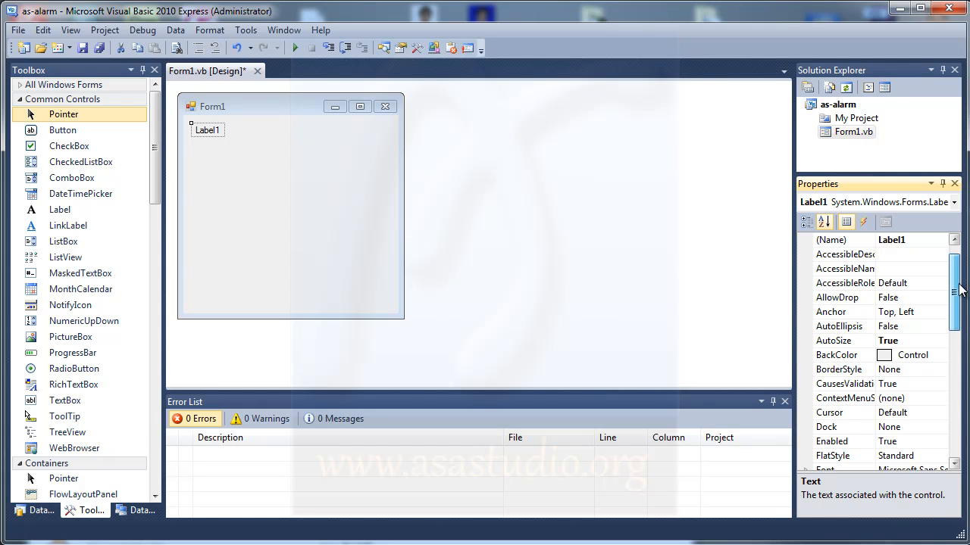
pyautogui.click(843, 340)
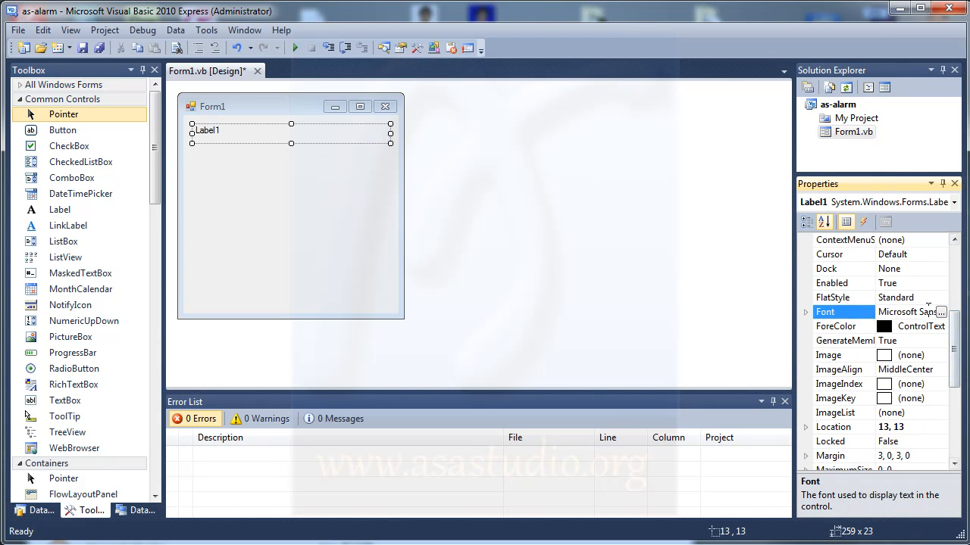
pyautogui.click(937, 312)
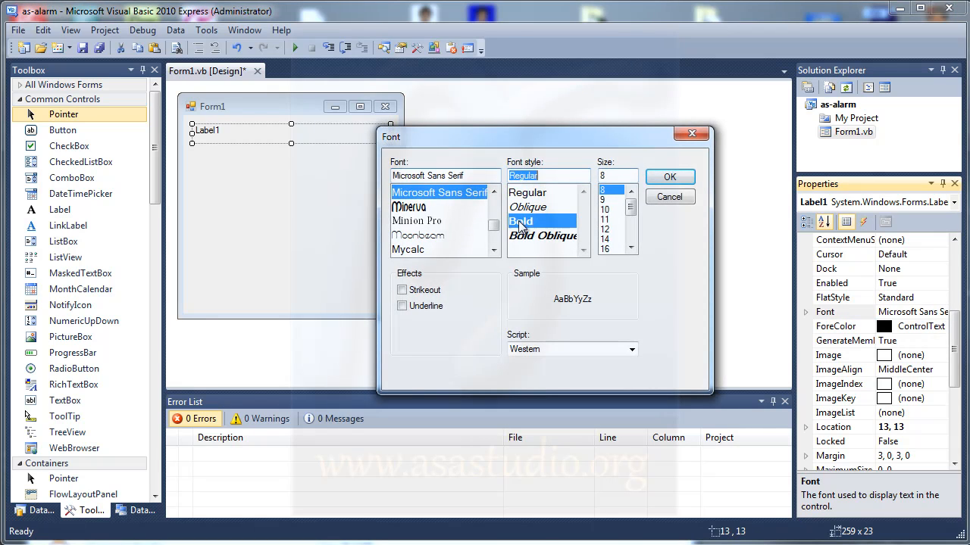
pyautogui.click(603, 238)
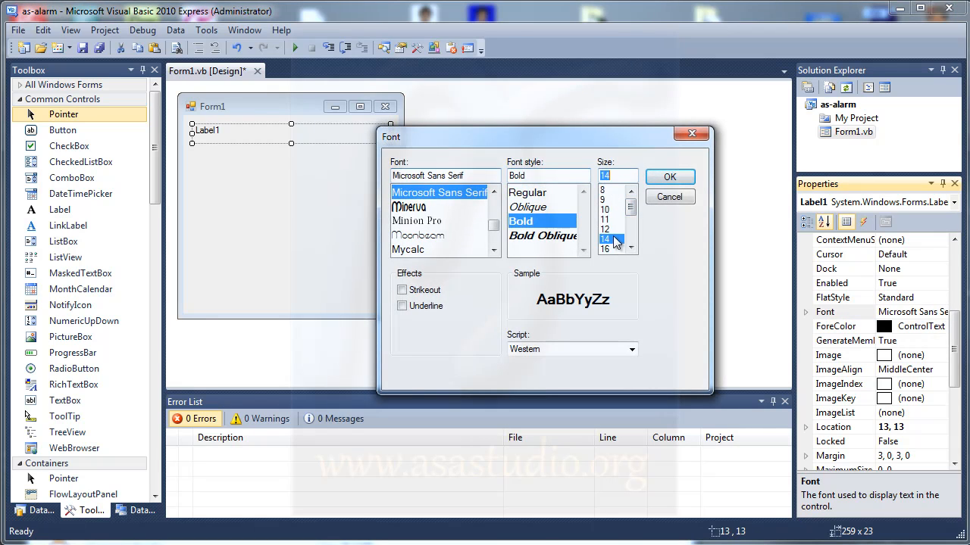
pyautogui.click(668, 176)
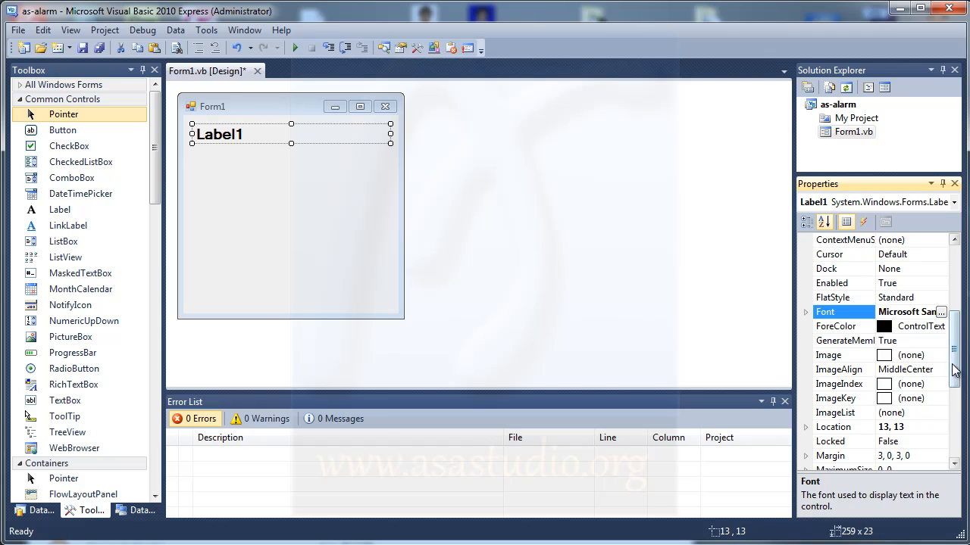
# Step: Set the label's TextAlign to TopCenter and begin its text with SETTING A
pyautogui.scroll(-3)
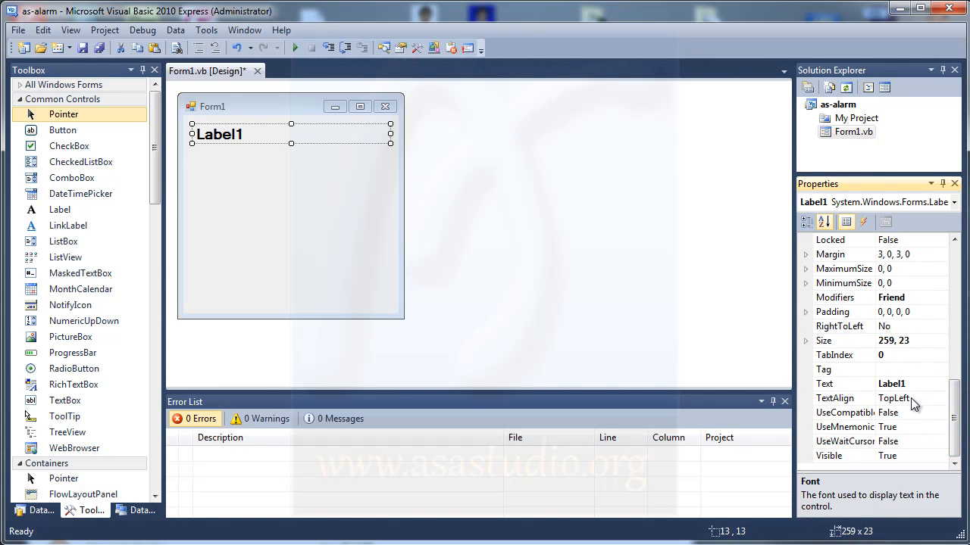
pyautogui.click(900, 397)
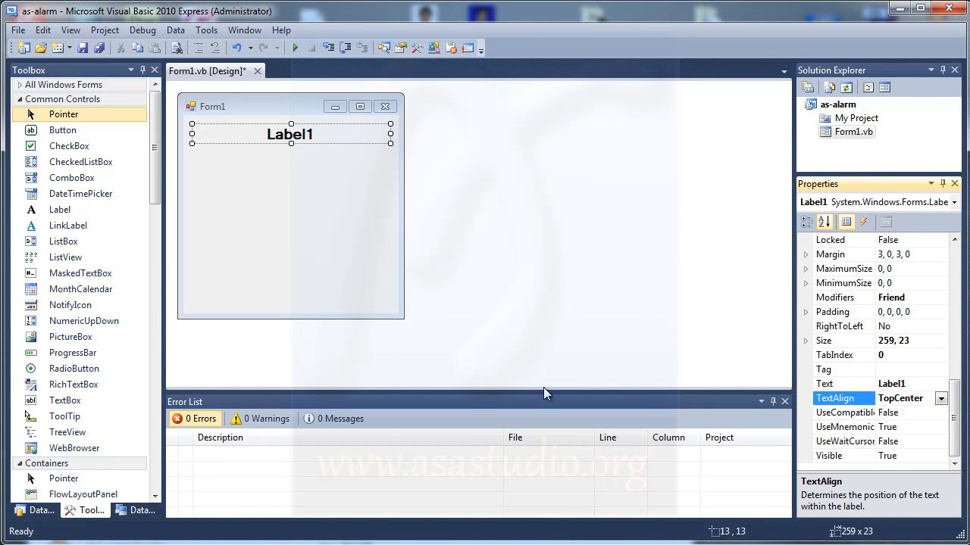
pyautogui.click(824, 385)
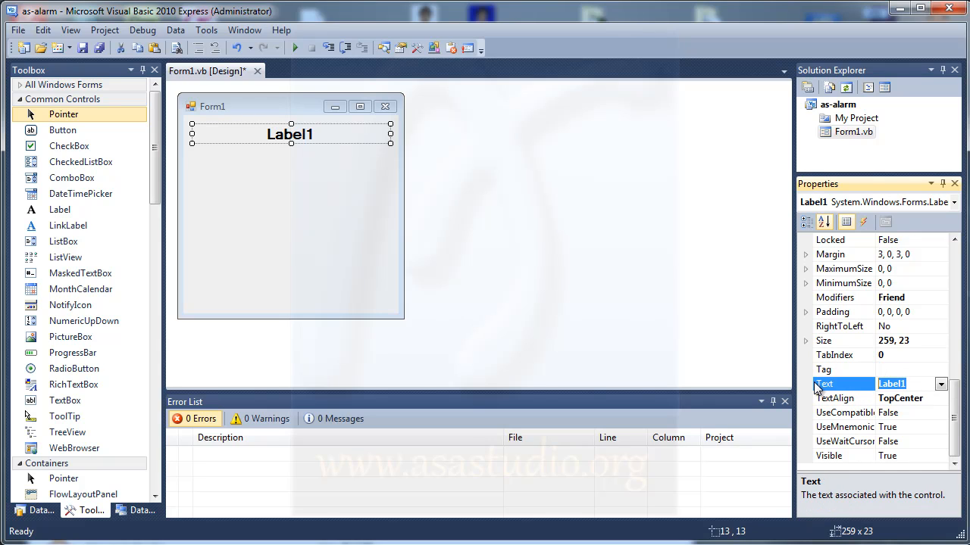
pyautogui.write('SETTI')
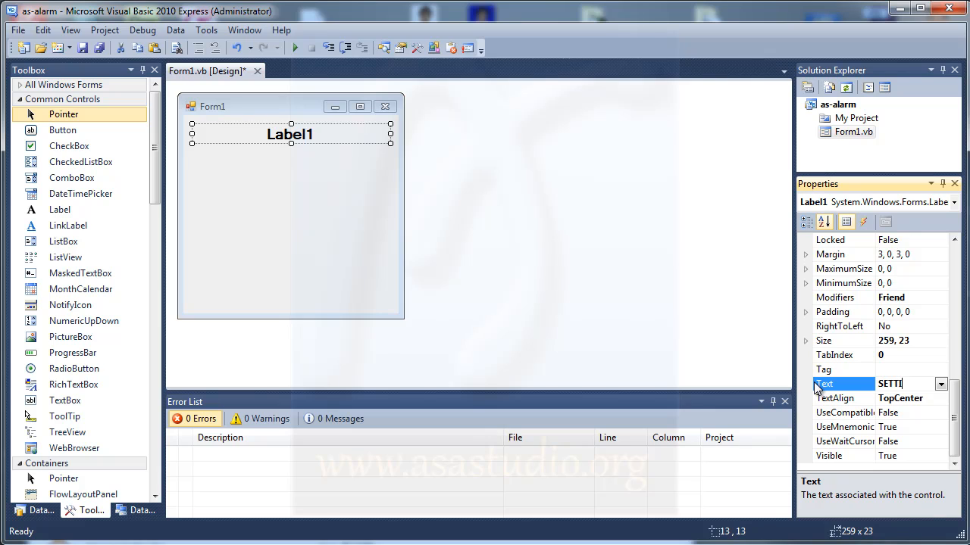
pyautogui.write('NG')
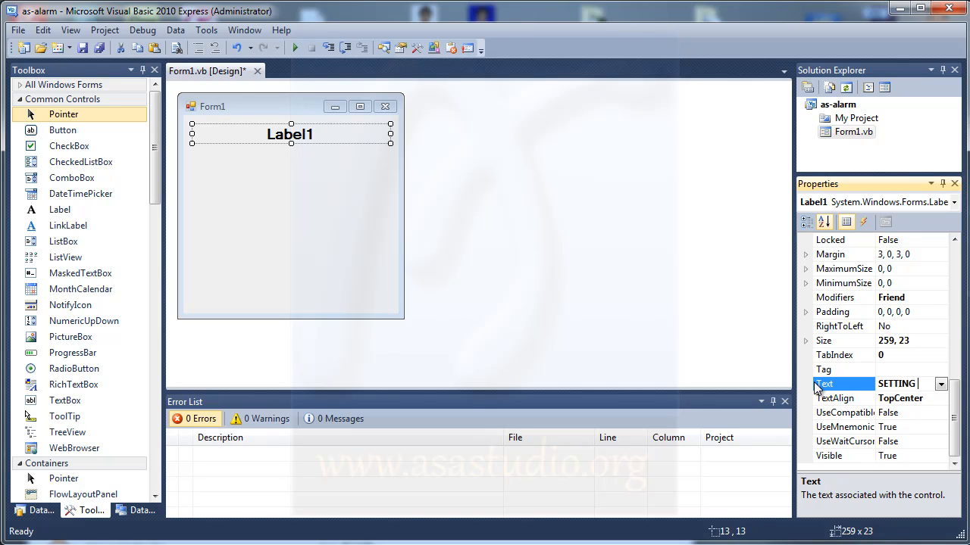
pyautogui.write('A WAK')
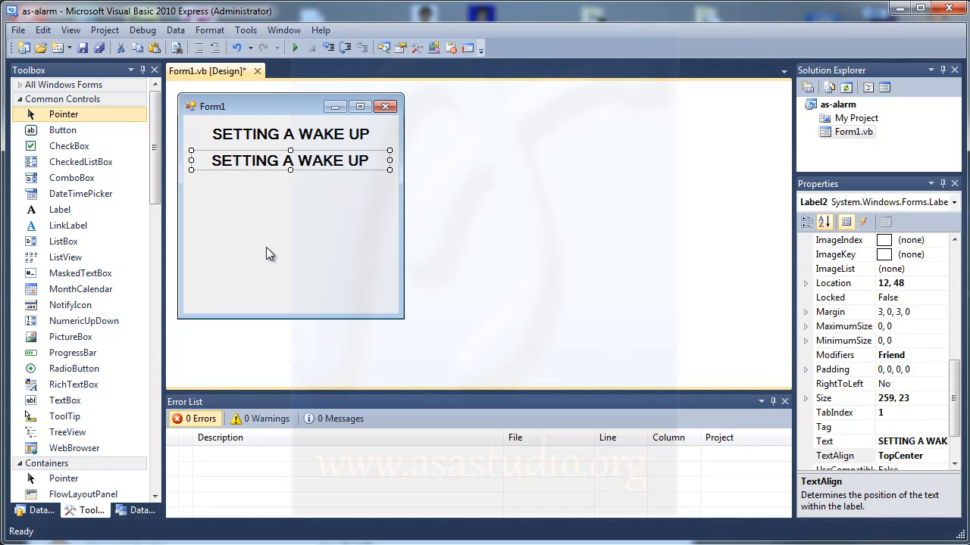
pyautogui.moveTo(159, 200)
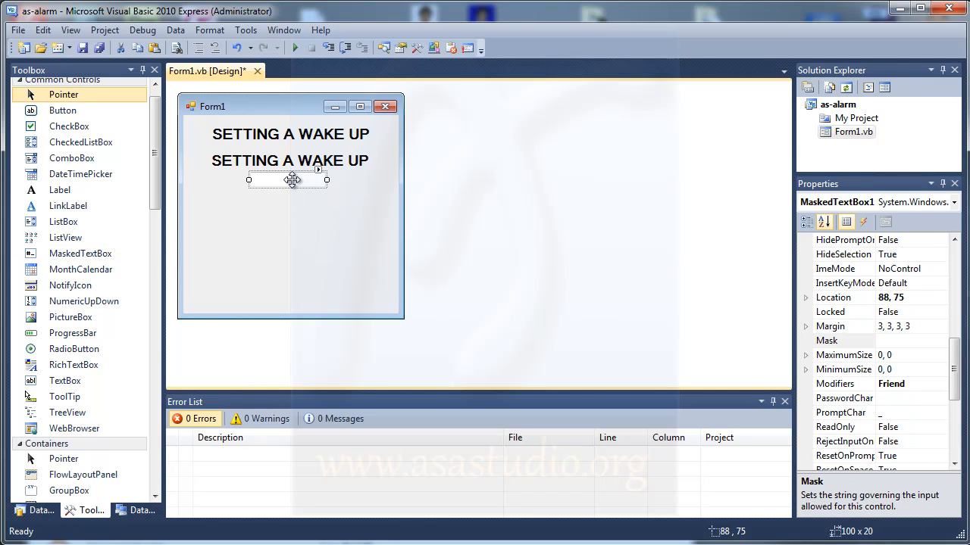
# Step: Position MaskedTextBox1 below the titles and give it a bold 16-point font
pyautogui.moveTo(291, 178); pyautogui.dragTo(291, 186)
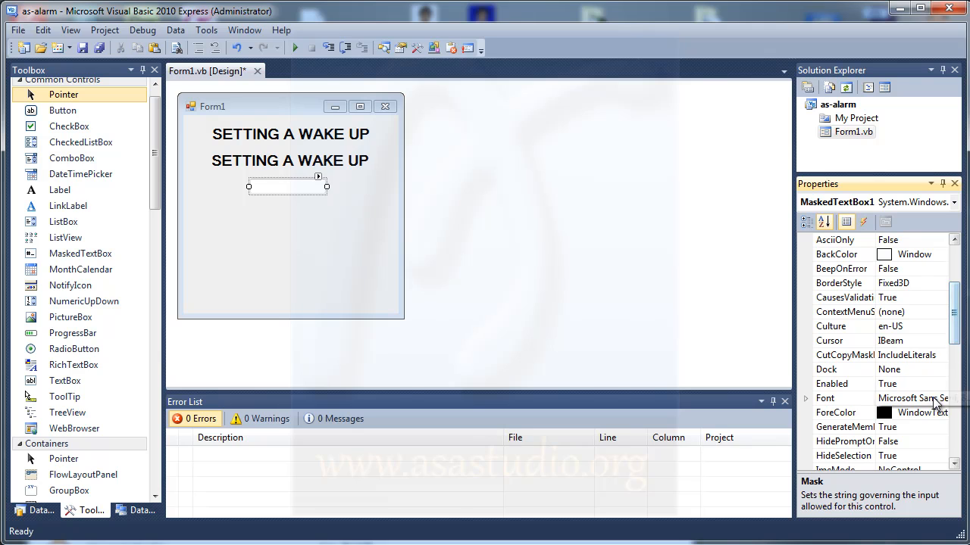
pyautogui.click(953, 399)
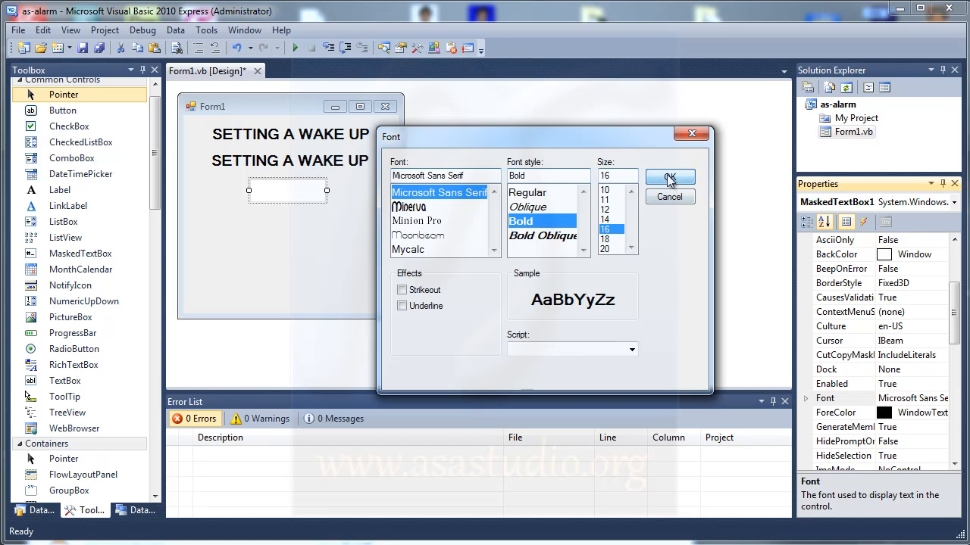
pyautogui.click(670, 177)
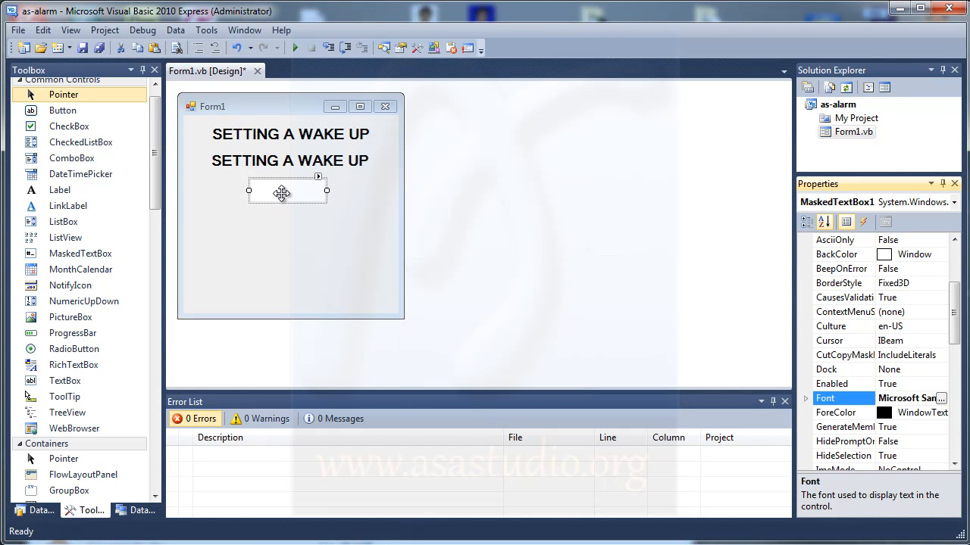
# Step: Locate and select the time box's Mask property for editing
pyautogui.scroll(-3)
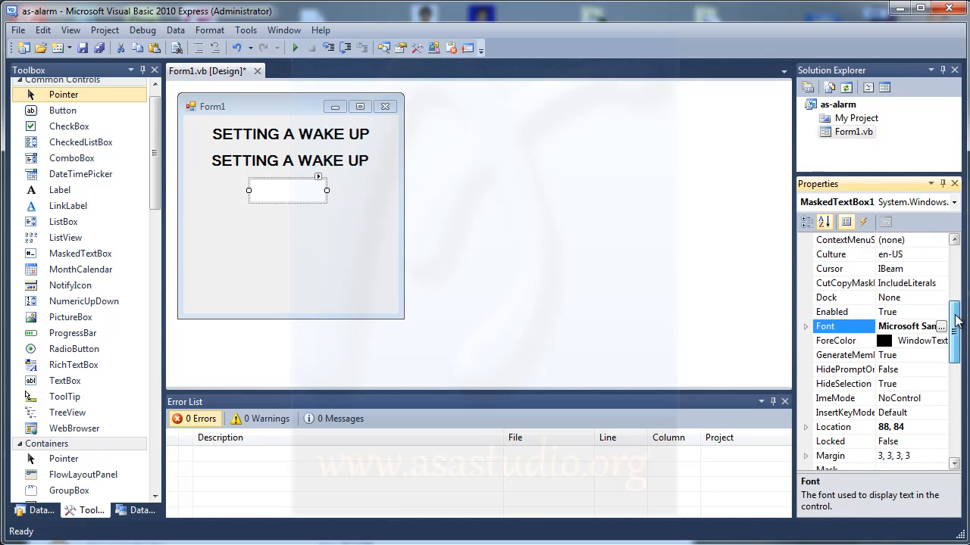
pyautogui.scroll(-3)
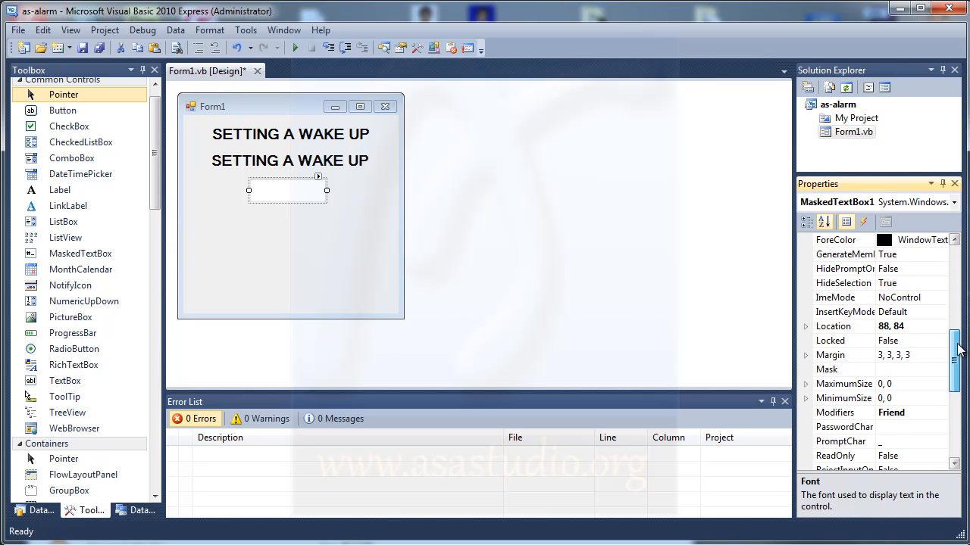
pyautogui.scroll(-3)
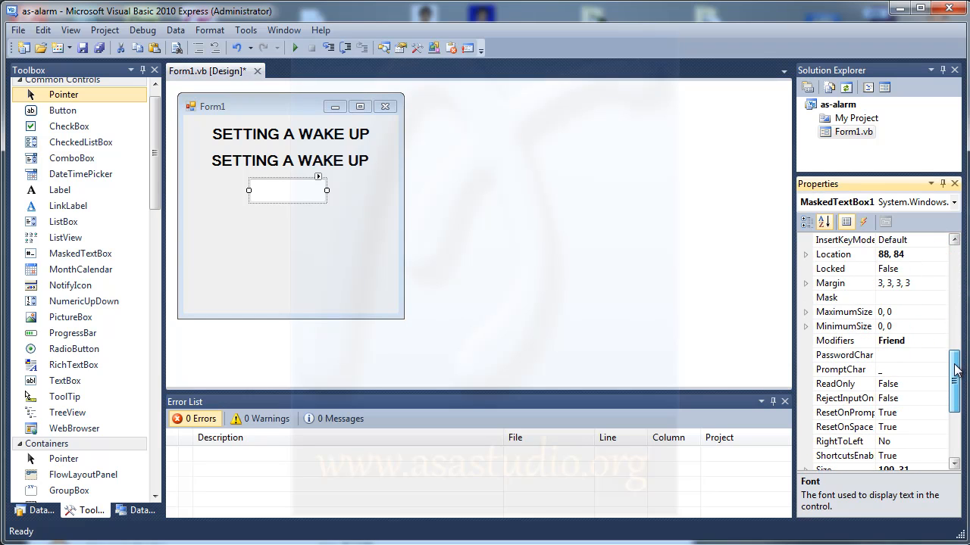
pyautogui.scroll(-3)
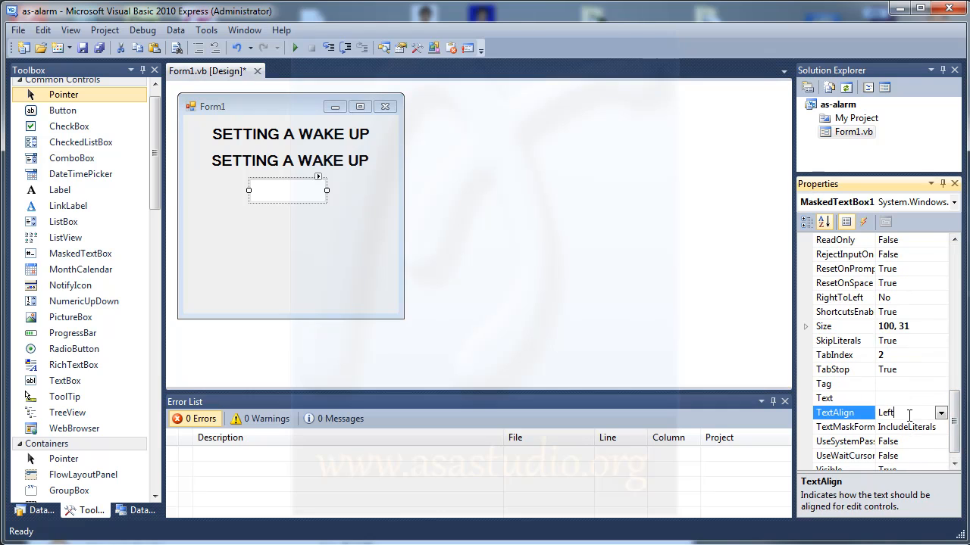
pyautogui.click(892, 412)
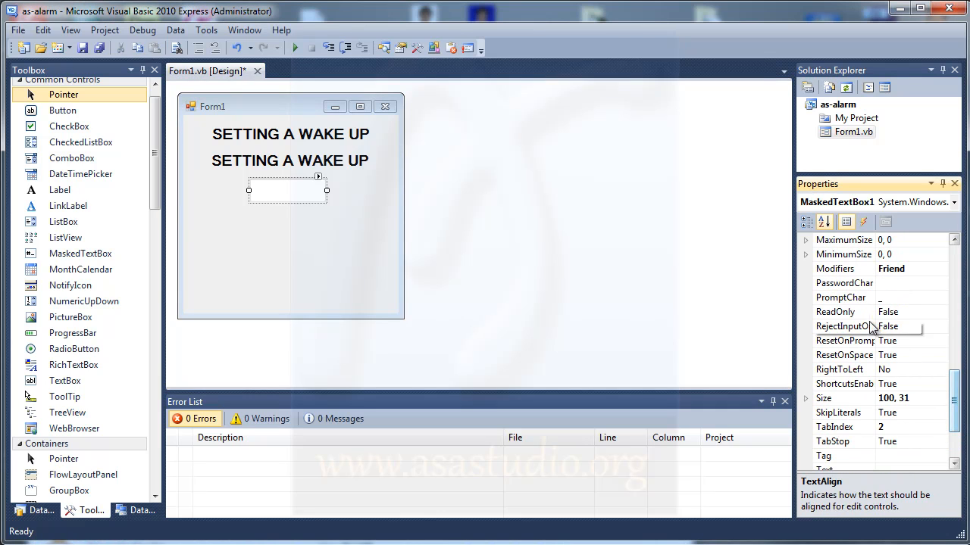
pyautogui.click(841, 297)
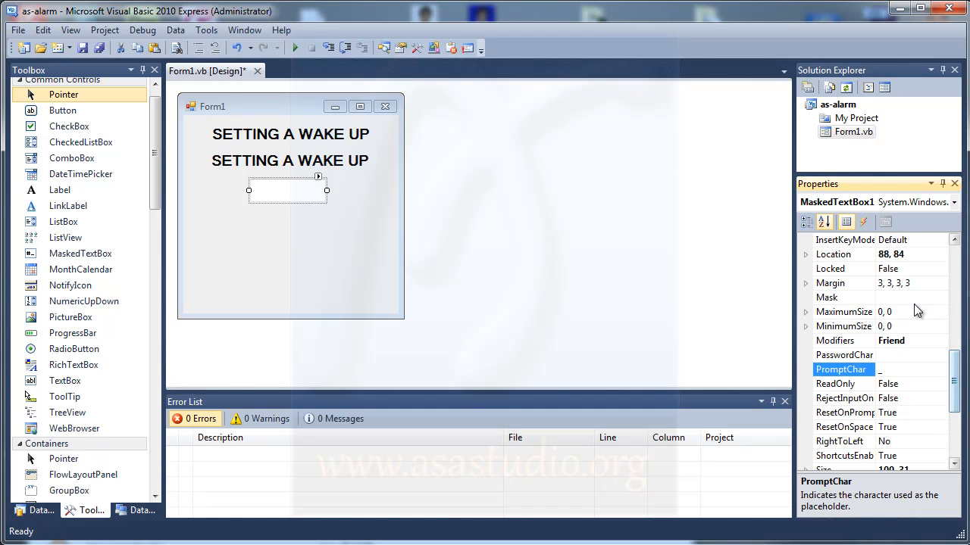
pyautogui.click(843, 297)
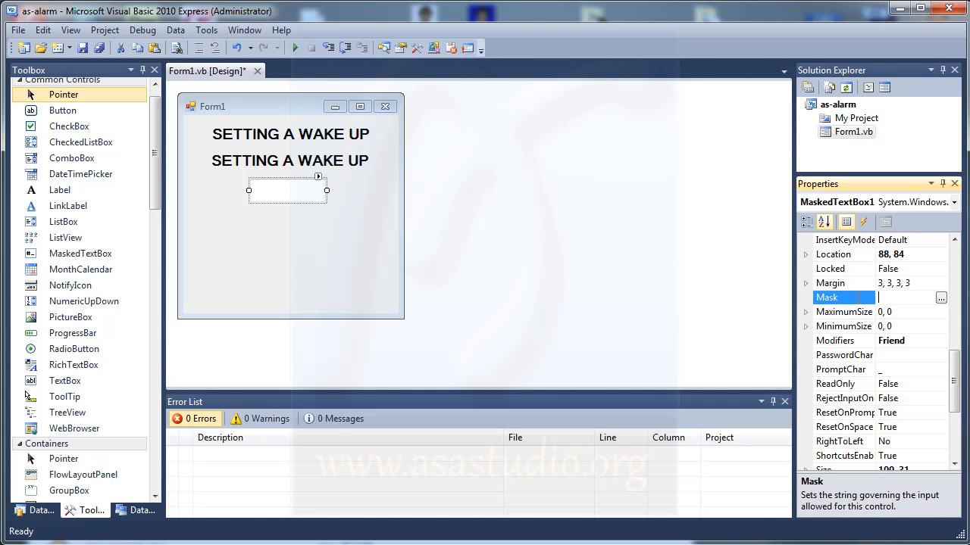
# Step: Apply a custom 00:00:00 input mask so the box shows __:__:__
pyautogui.click(943, 297)
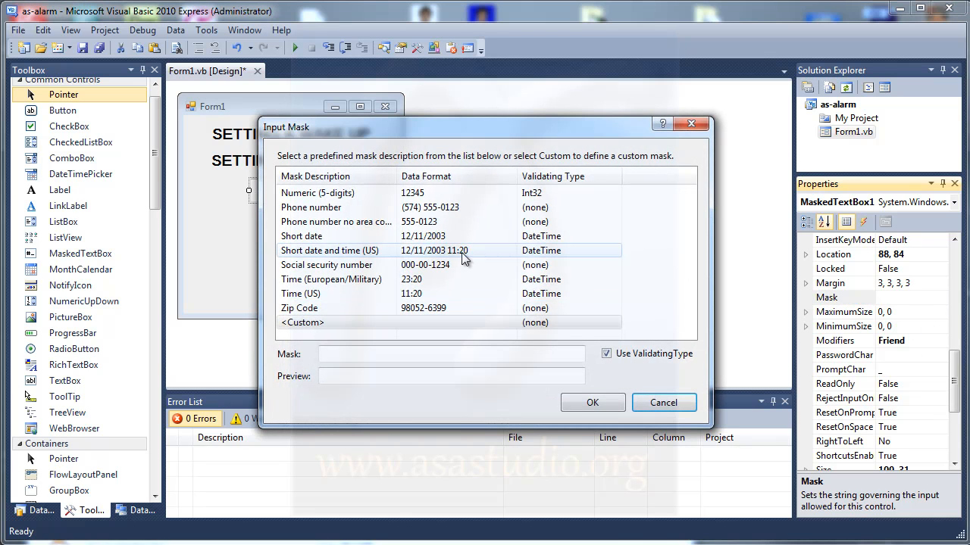
pyautogui.click(336, 221)
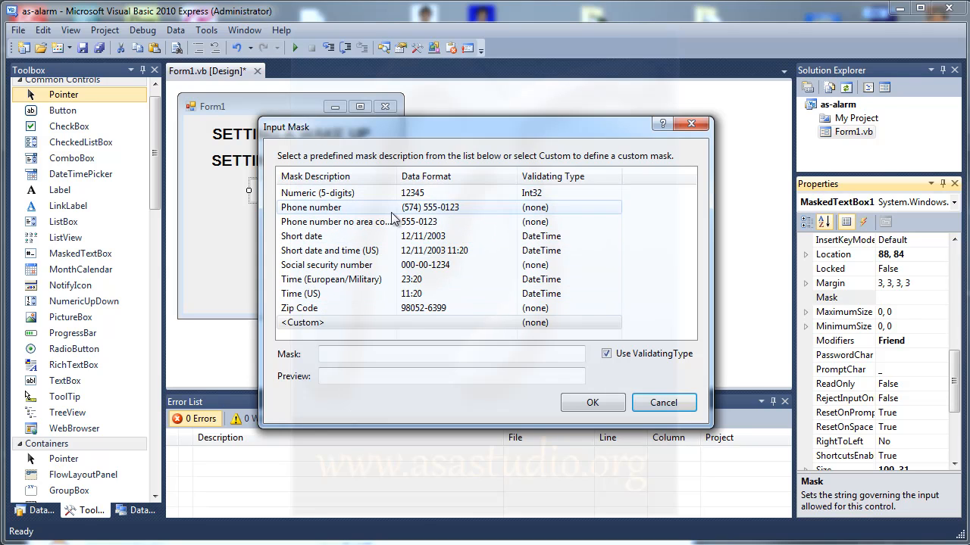
pyautogui.click(311, 206)
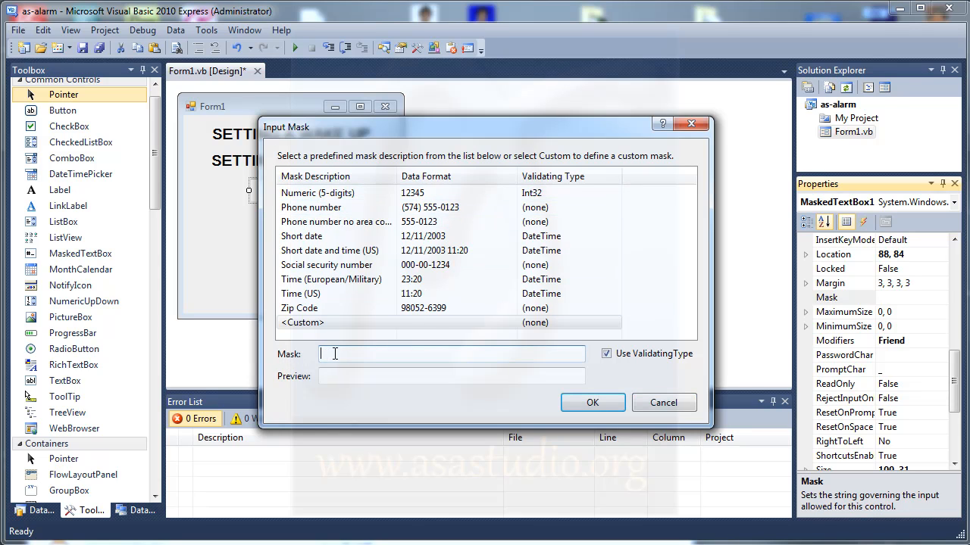
pyautogui.write('00')
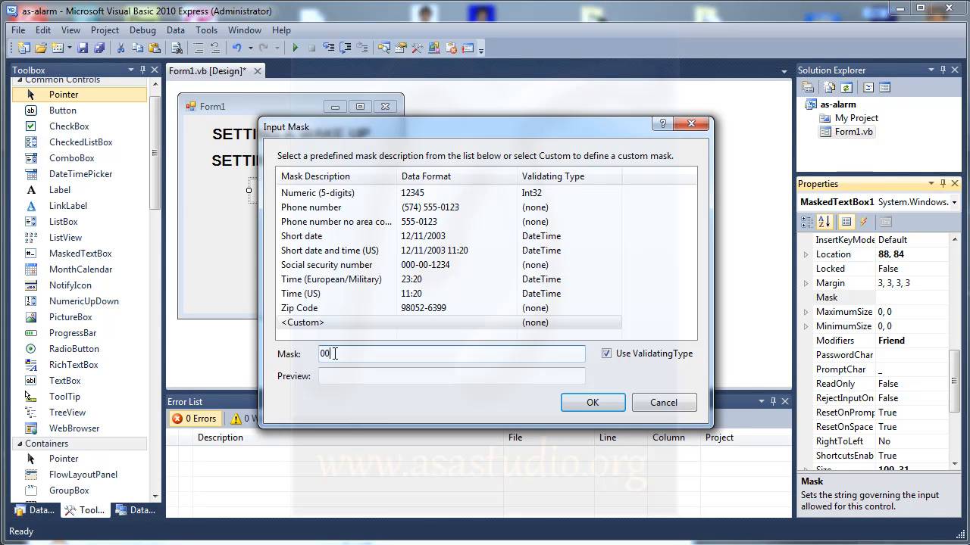
pyautogui.write(':00:00')
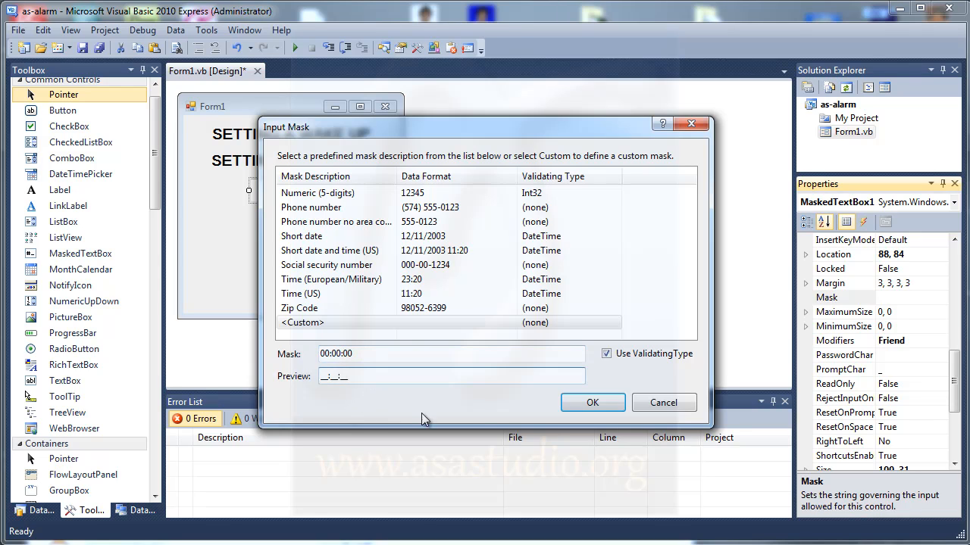
pyautogui.click(592, 403)
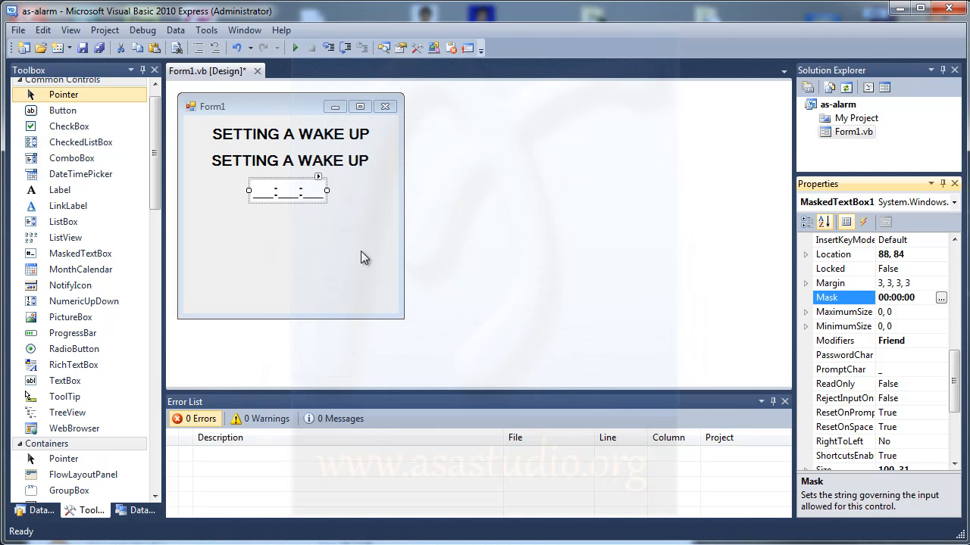
pyautogui.moveTo(283, 191)
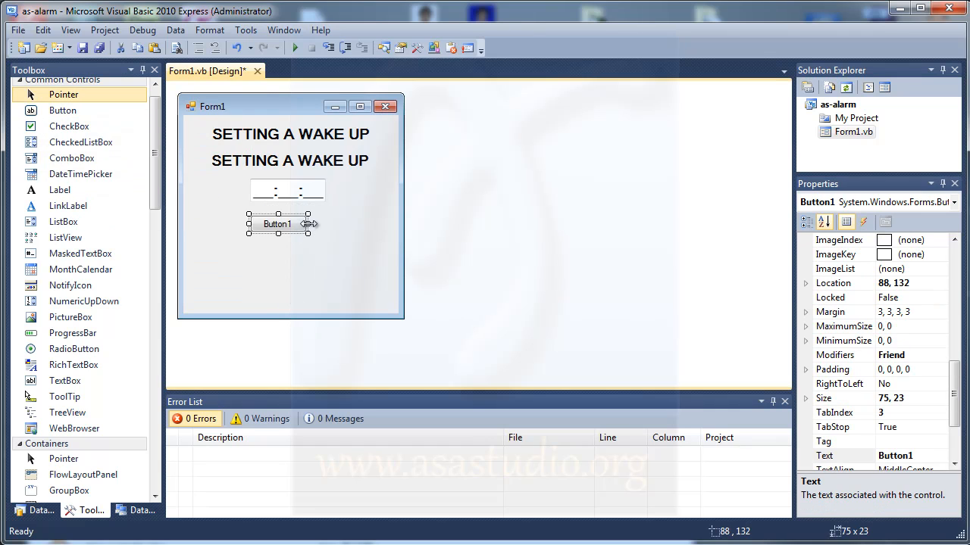
# Step: Widen the new button, set its text to Wake Up and enlarge its font
pyautogui.moveTo(309, 224); pyautogui.dragTo(327, 224)
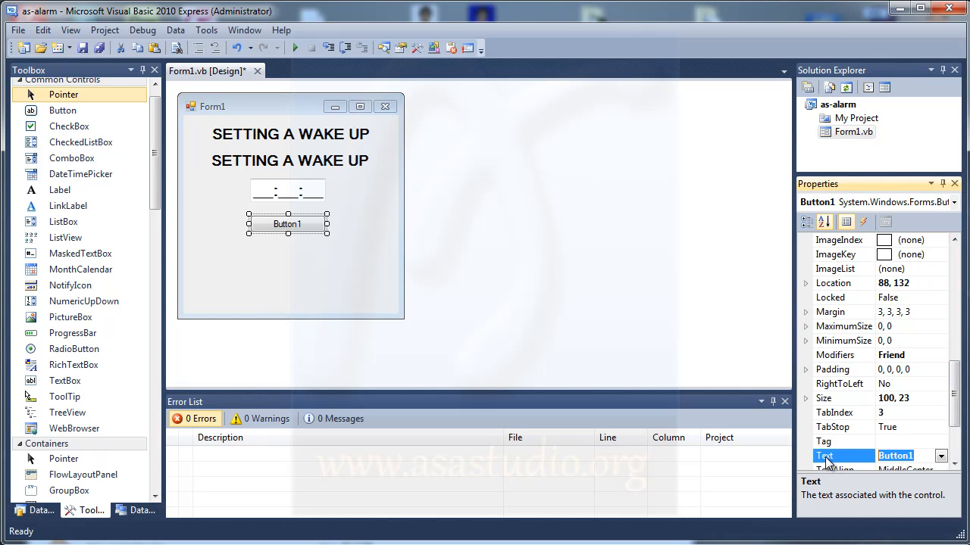
pyautogui.write('Wake')
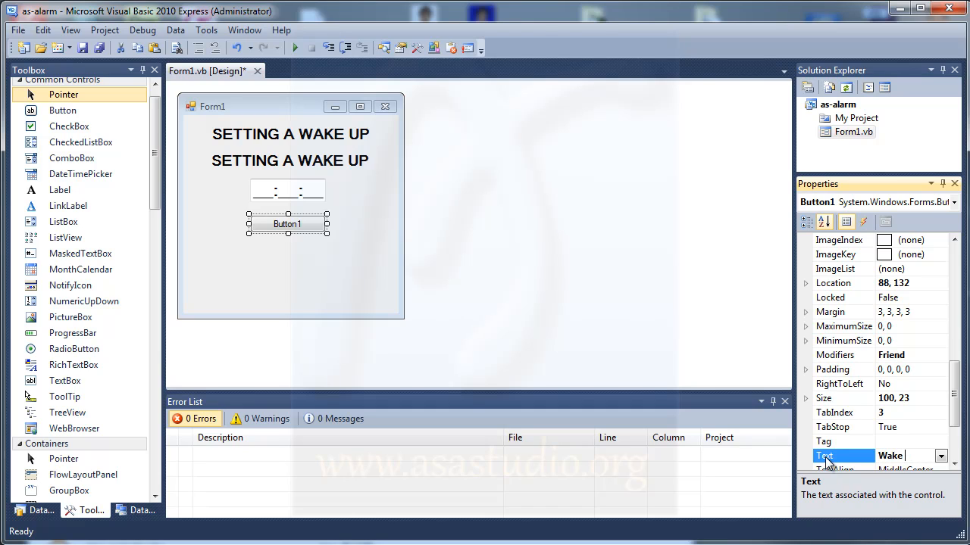
pyautogui.write('Wake Up')
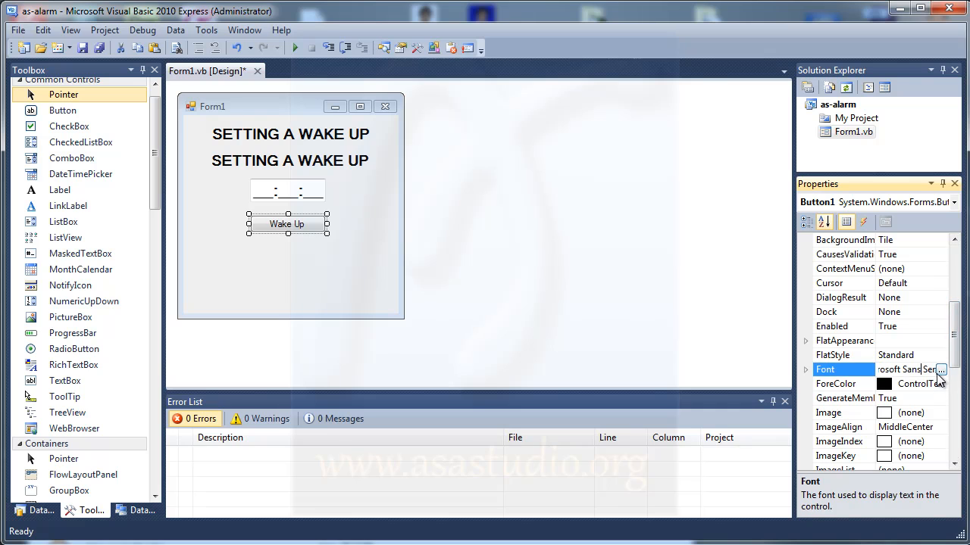
pyautogui.click(940, 369)
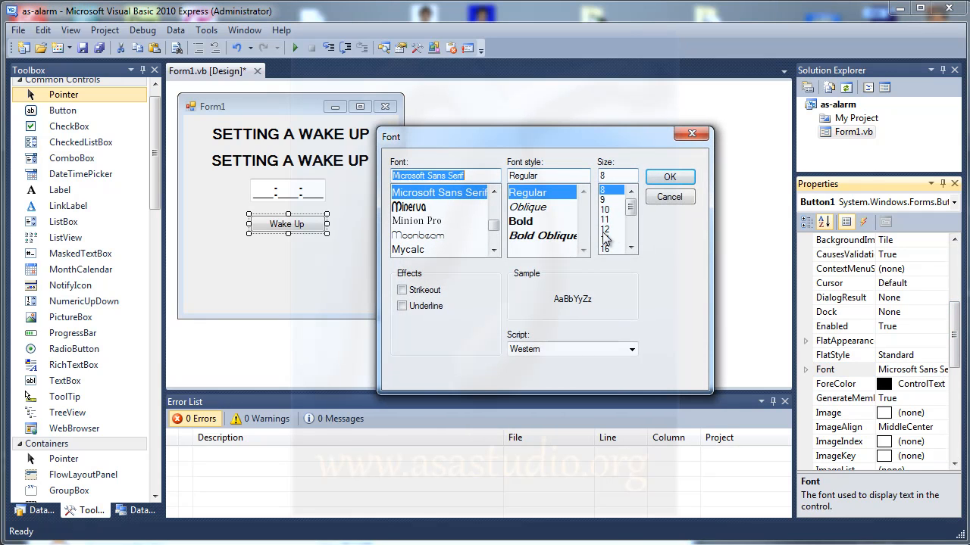
pyautogui.click(668, 175)
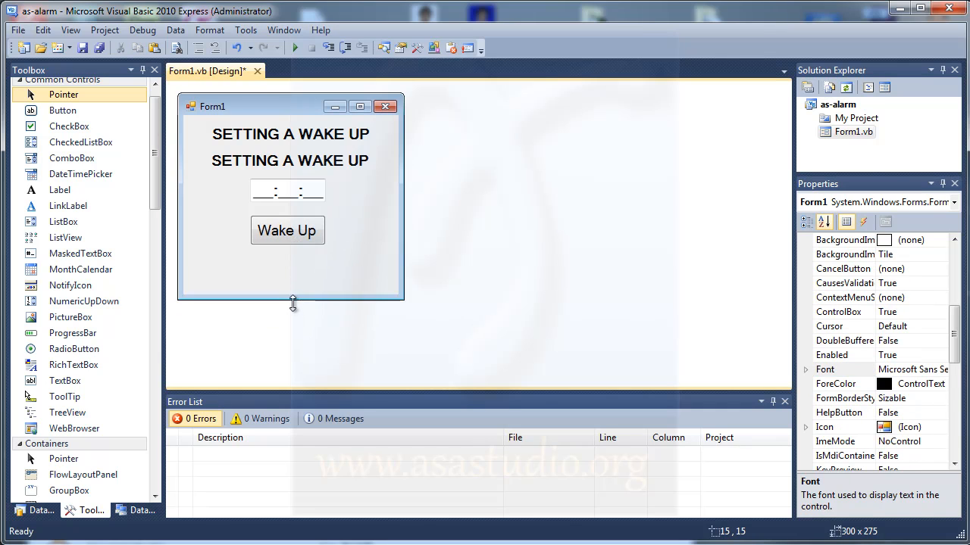
# Step: Shorten the form and set the upper button's Text to Change
pyautogui.moveTo(290, 305); pyautogui.dragTo(290, 279)
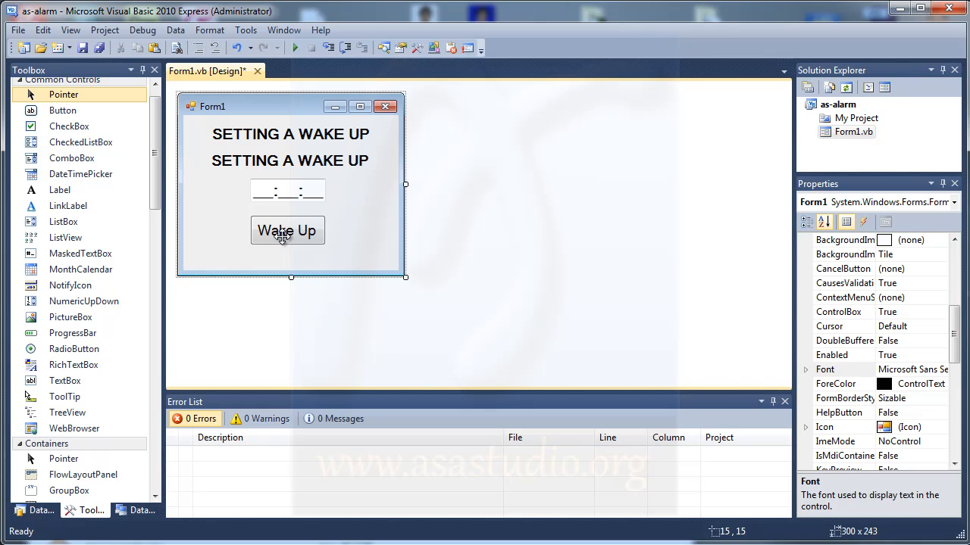
pyautogui.moveTo(285, 234)
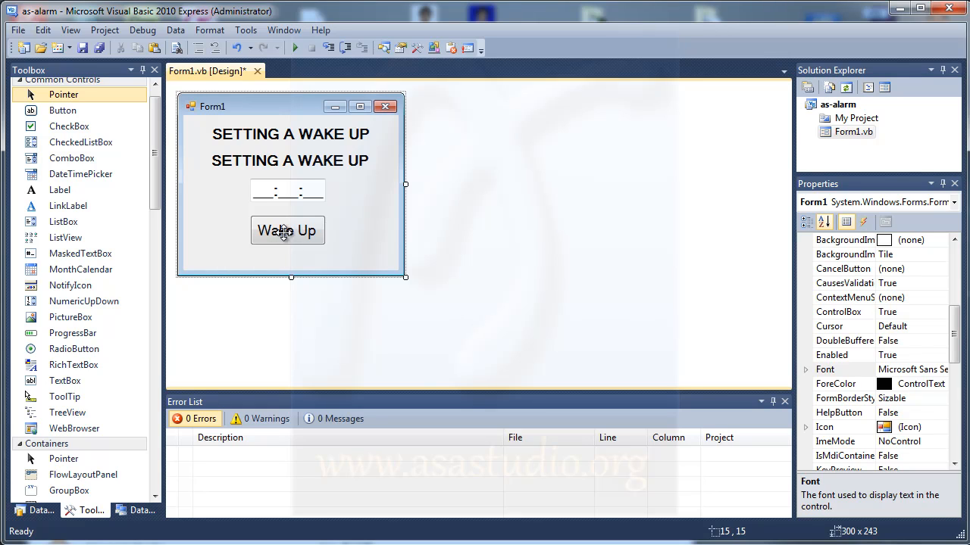
pyautogui.click(288, 230)
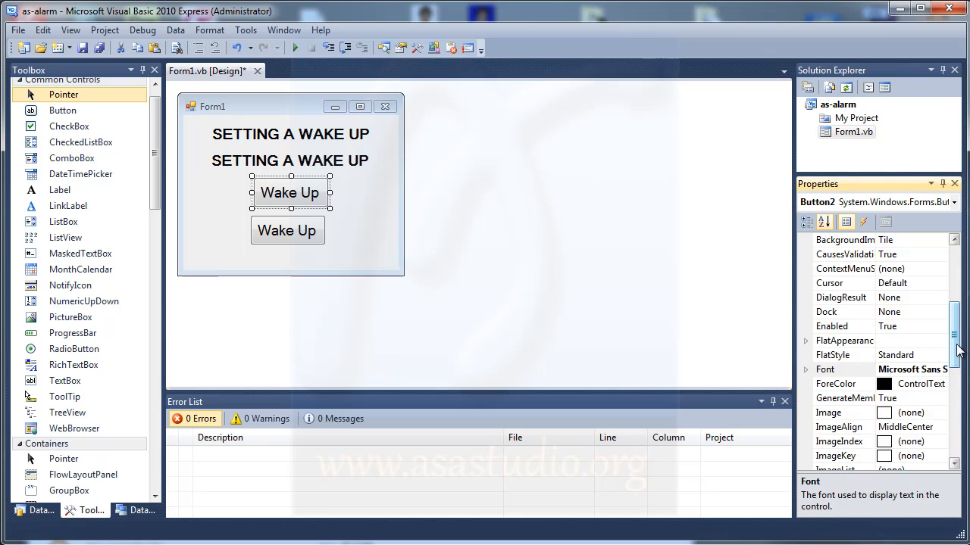
pyautogui.scroll(-3)
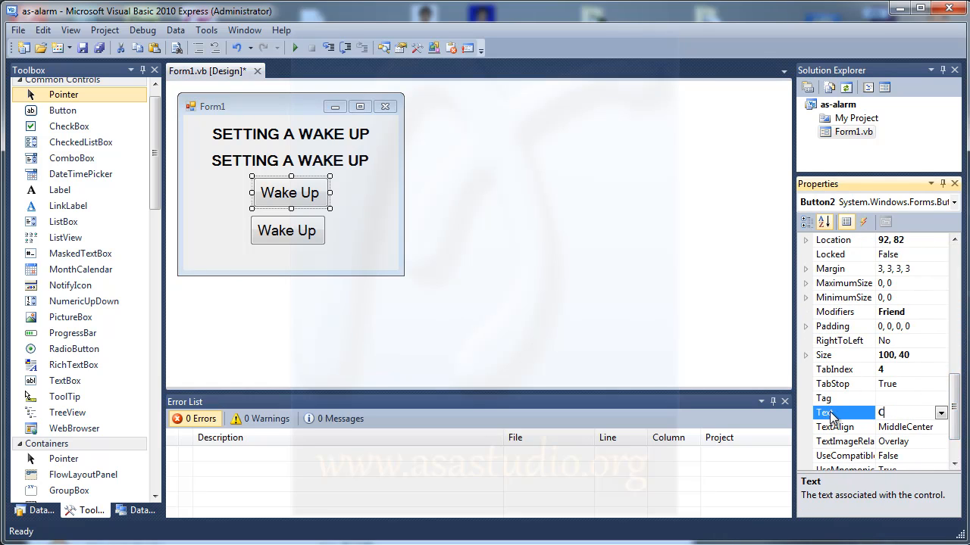
pyautogui.write('Change')
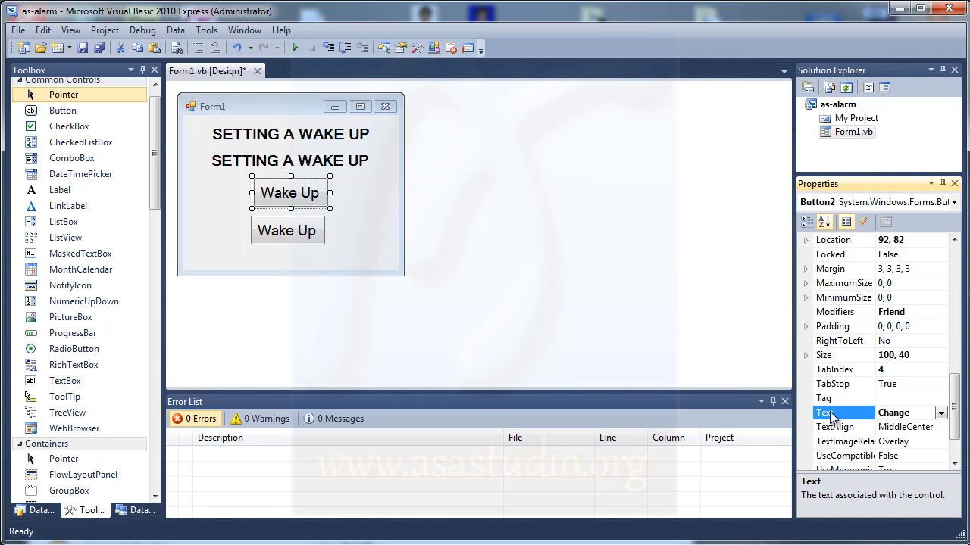
pyautogui.write('Change')
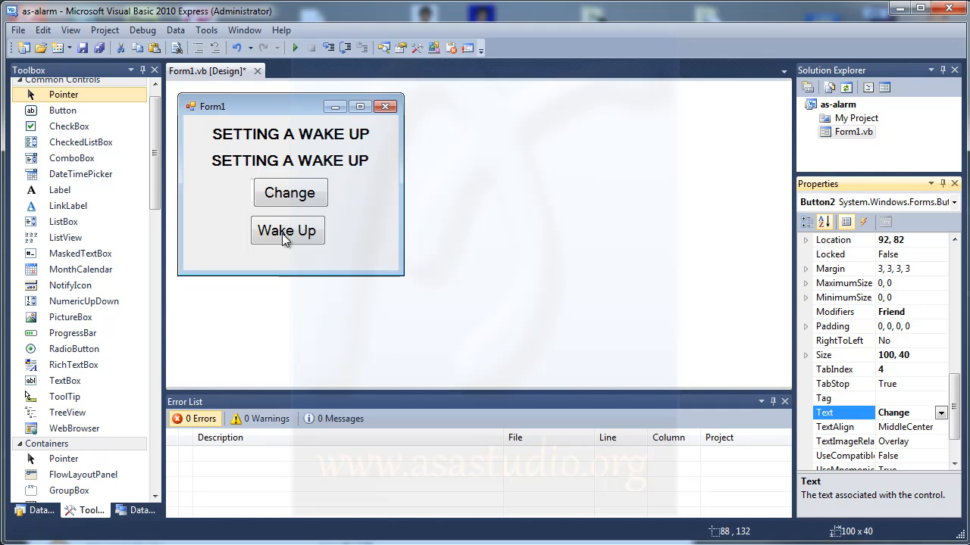
pyautogui.click(288, 231)
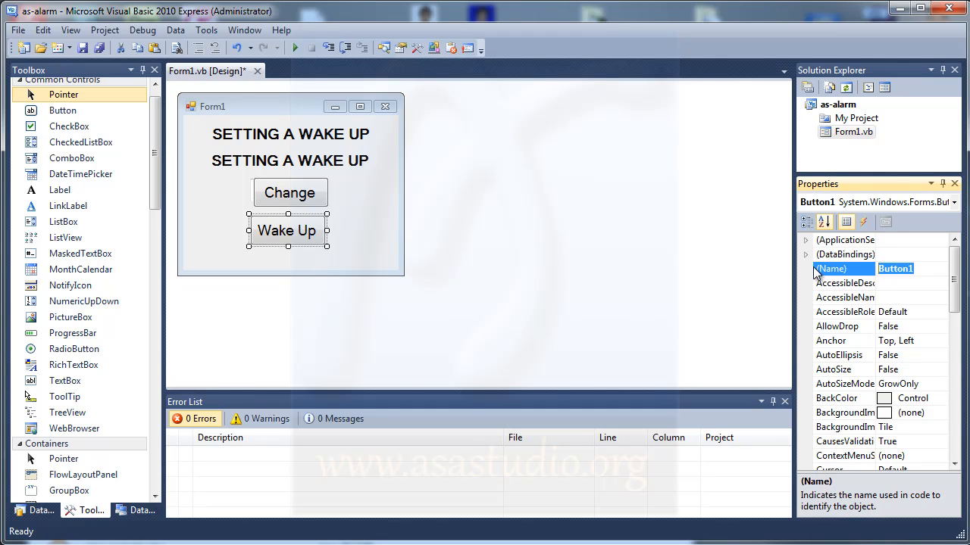
# Step: Set the buttons' (Name) properties to btnWakeUp and btnChange
pyautogui.write('btnWakeUp')
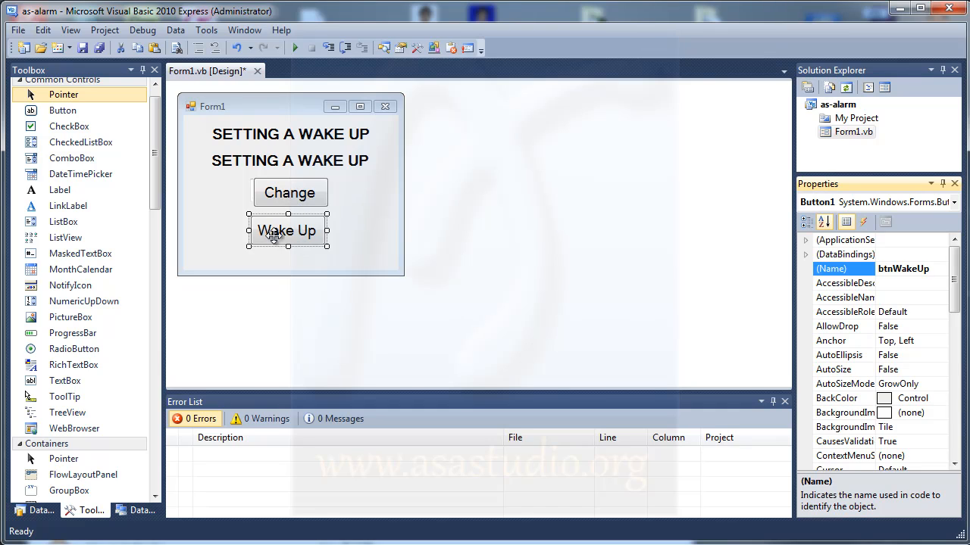
pyautogui.click(291, 193)
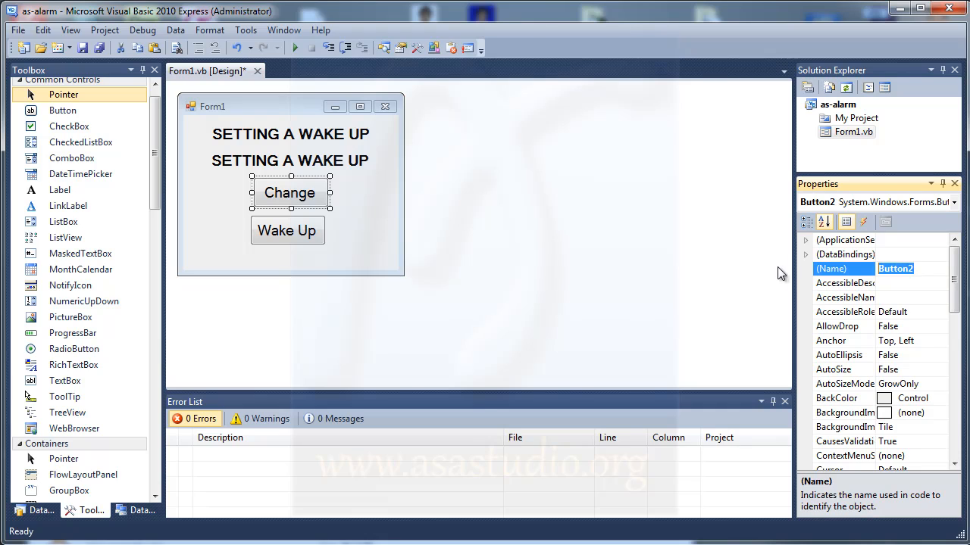
pyautogui.write('btnChange')
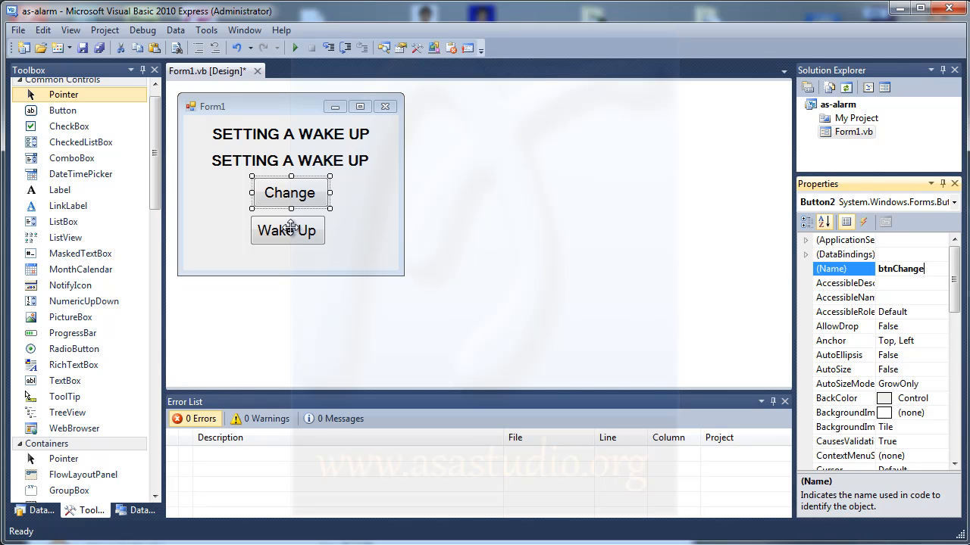
pyautogui.click(288, 230)
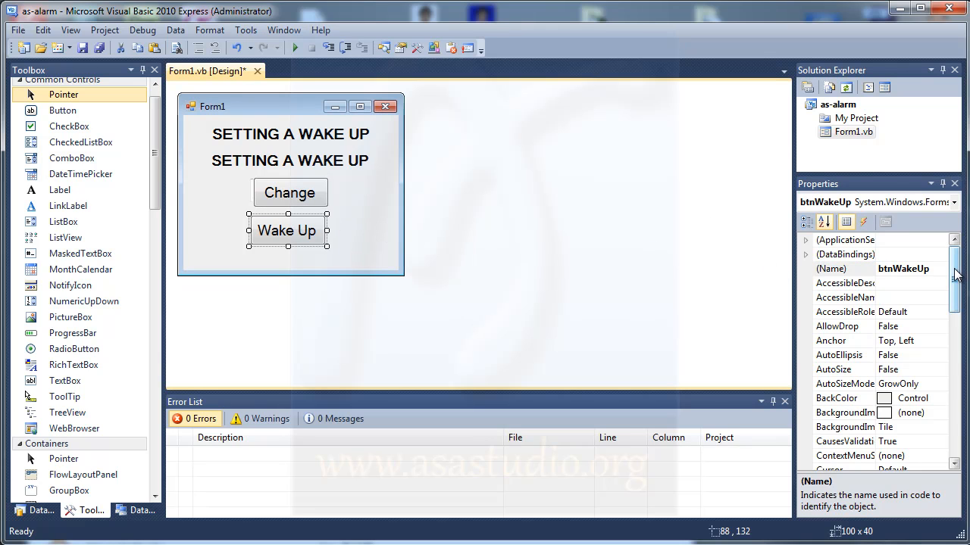
# Step: Check the Wake Up button's Location for stacking Change over it and shorten the form
pyautogui.scroll(-3)
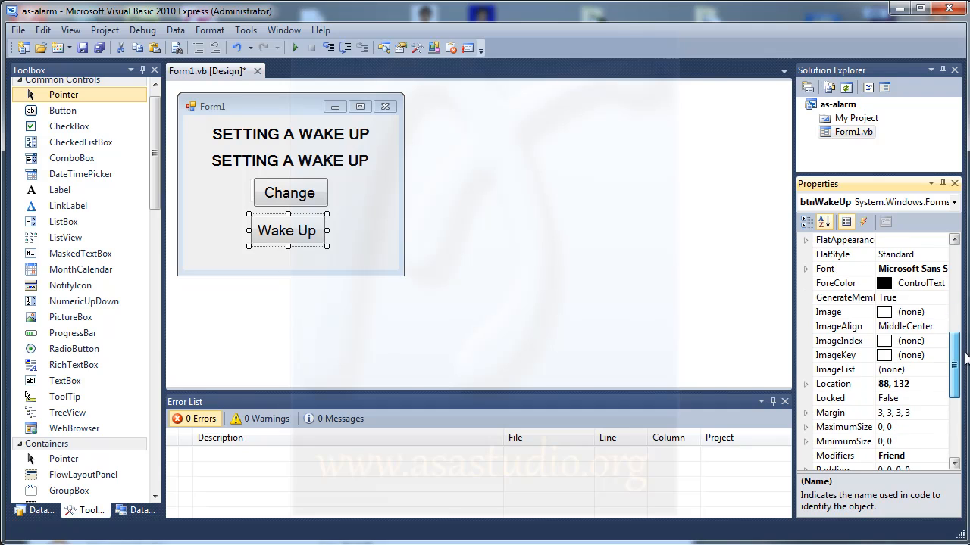
pyautogui.scroll(-3)
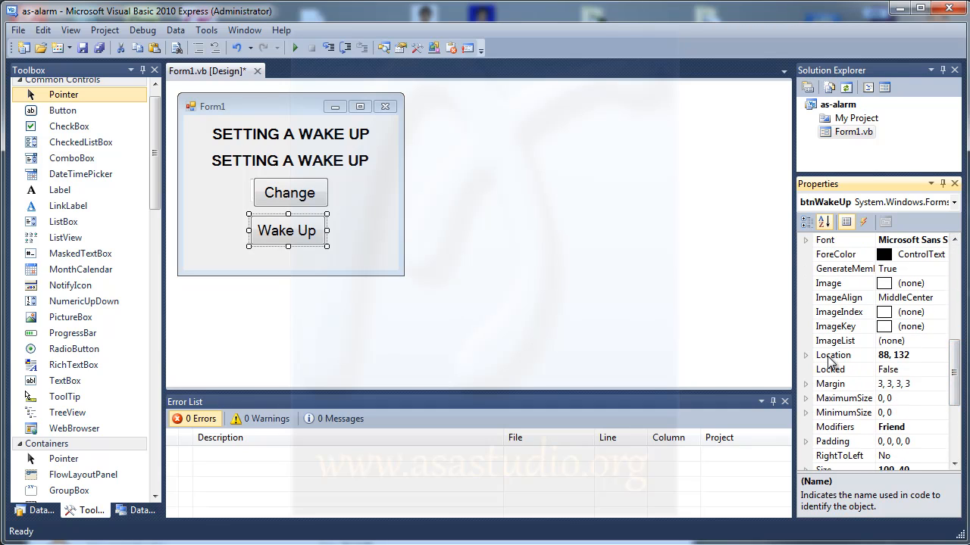
pyautogui.click(833, 354)
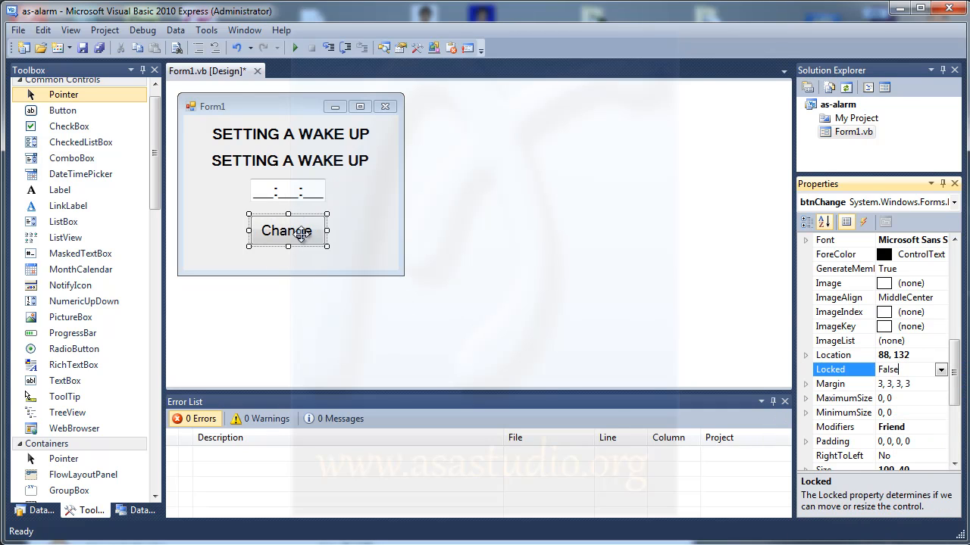
pyautogui.moveTo(358, 237)
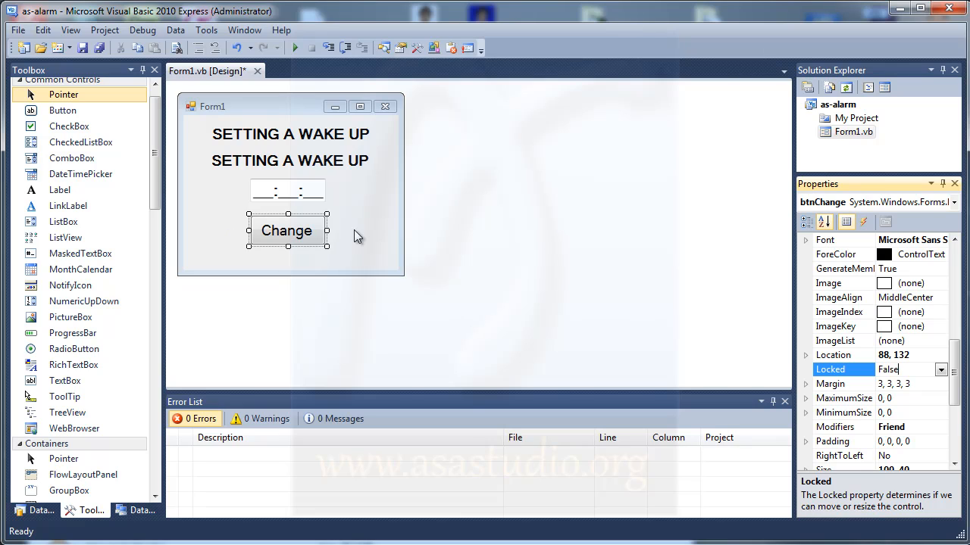
pyautogui.moveTo(232, 245)
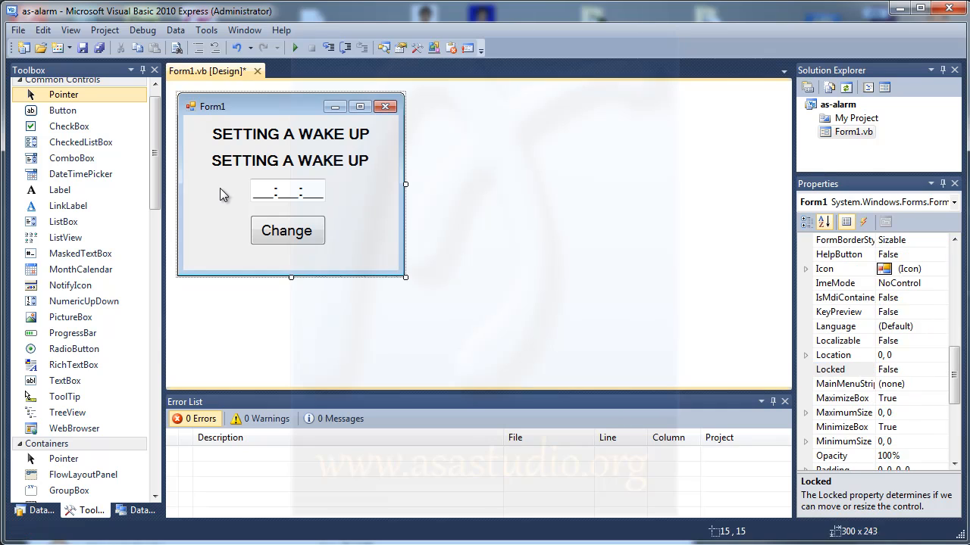
pyautogui.click(288, 191)
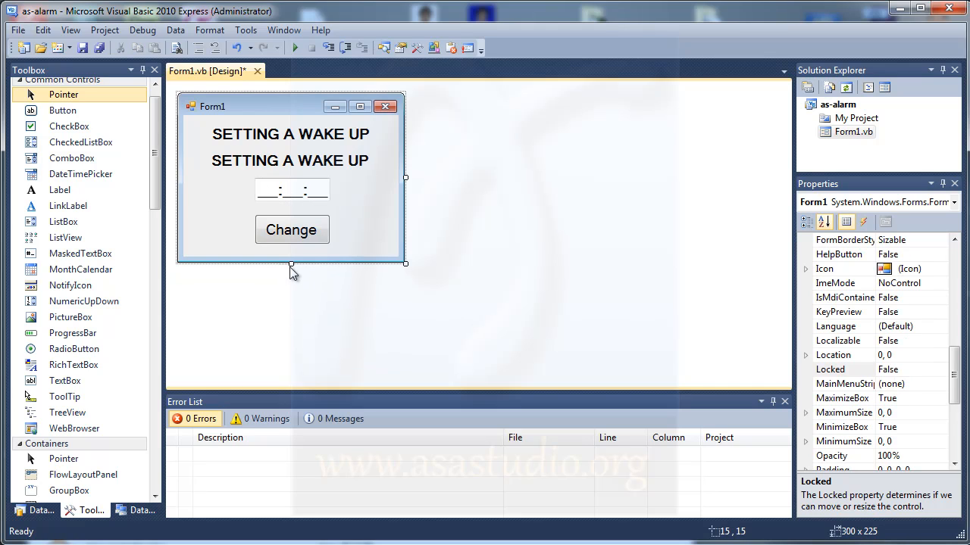
pyautogui.moveTo(220, 215)
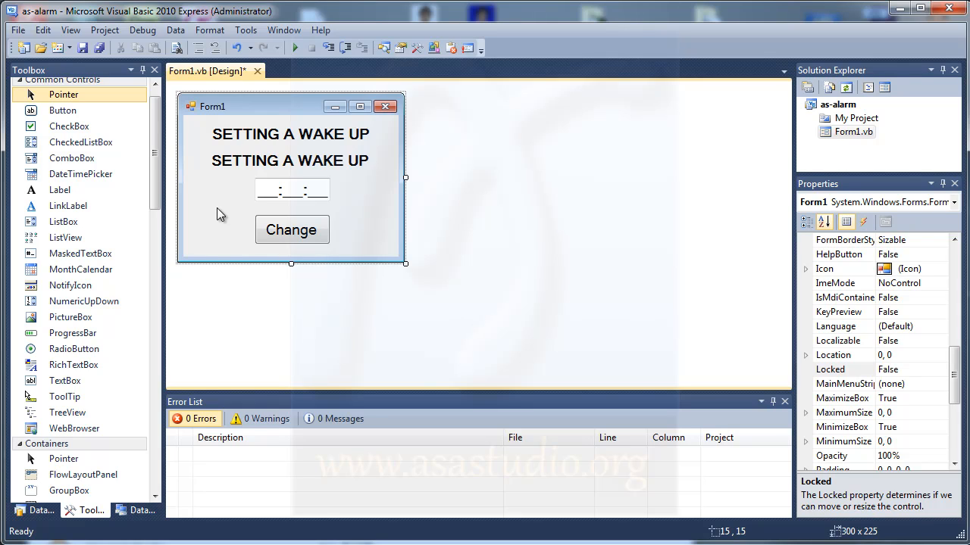
pyautogui.moveTo(209, 112)
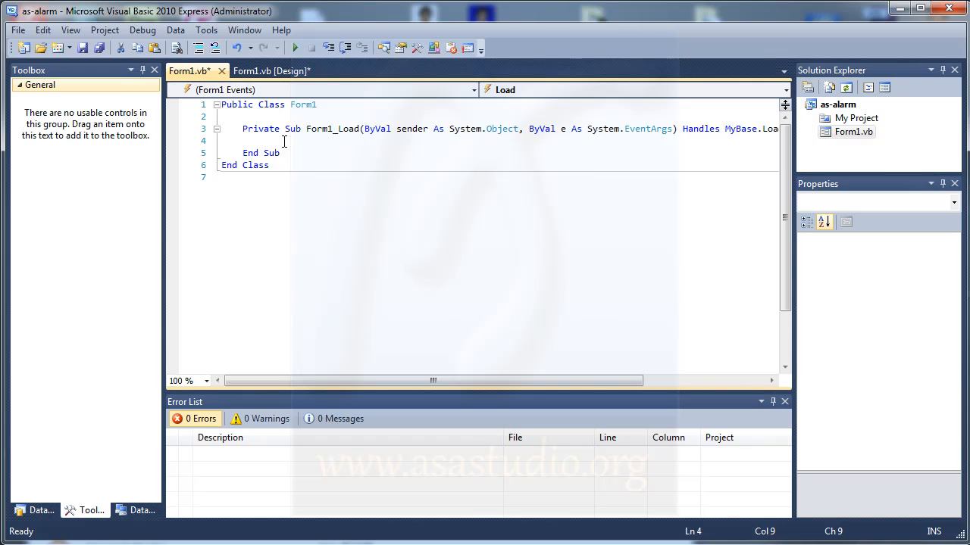
# Step: Rename the top title label to lbTitle in the form designer
pyautogui.click(271, 71)
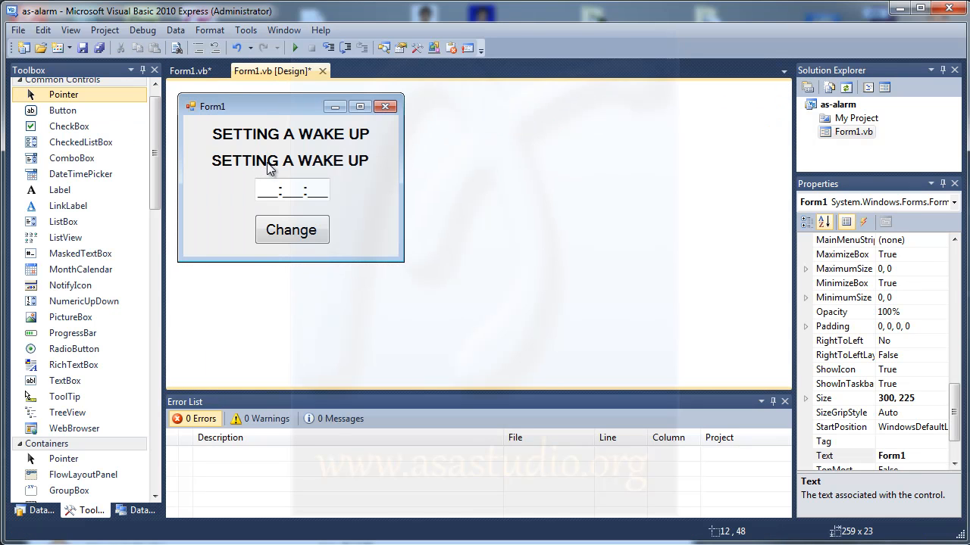
pyautogui.click(291, 161)
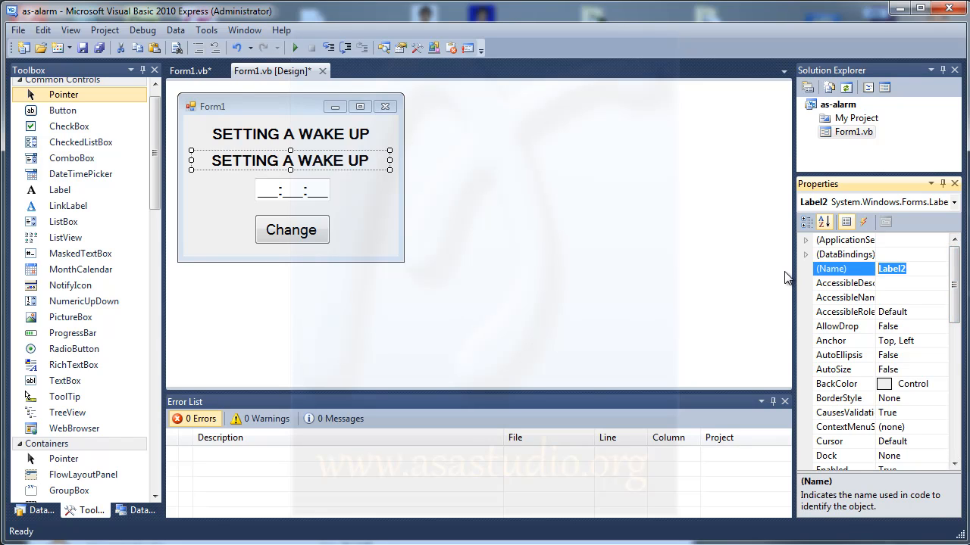
pyautogui.write('bl')
pyautogui.write('T')
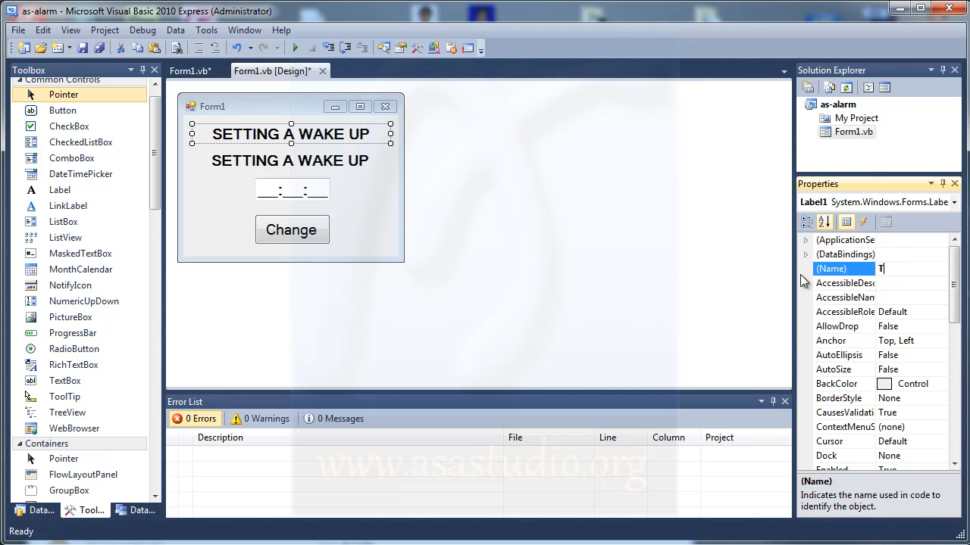
pyautogui.write('itle')
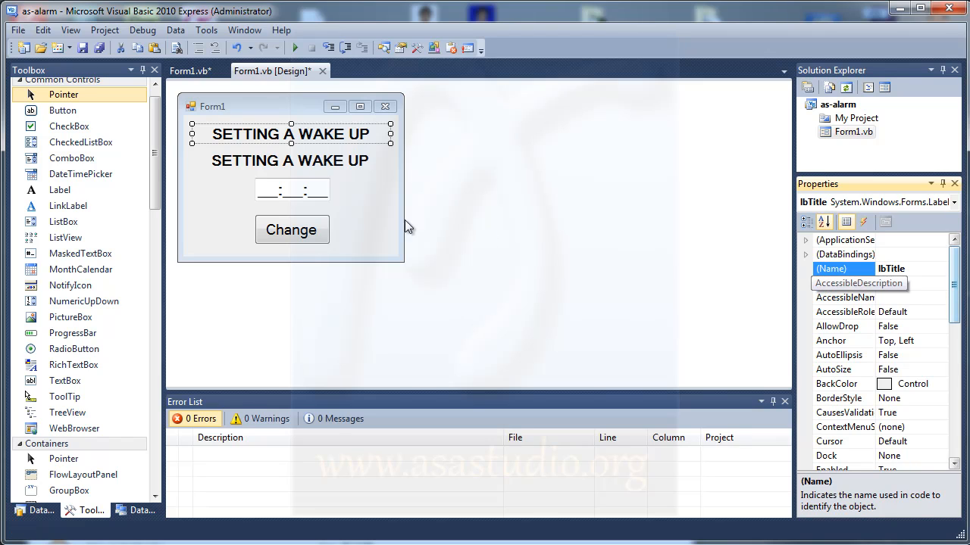
# Step: Rename the time-masked textbox to mtTime
pyautogui.click(291, 189)
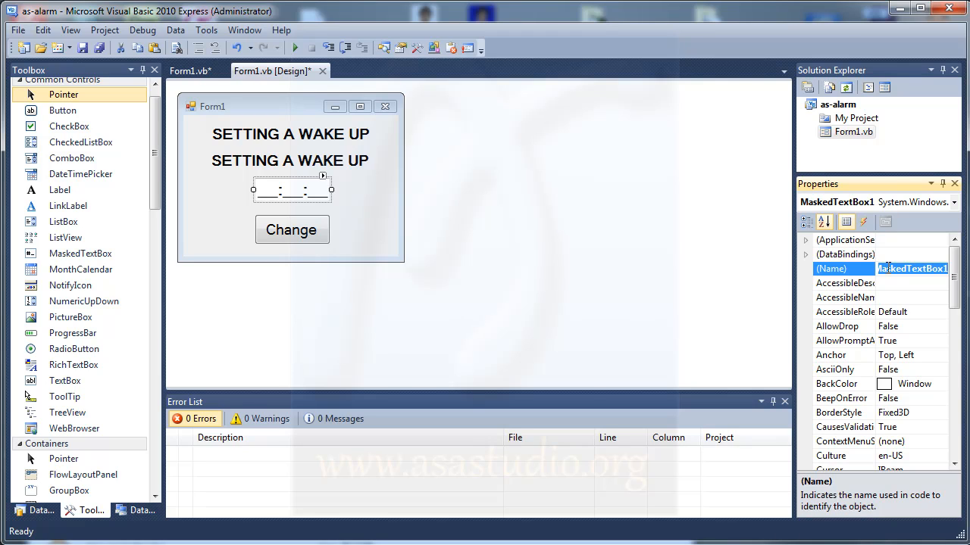
pyautogui.write('m')
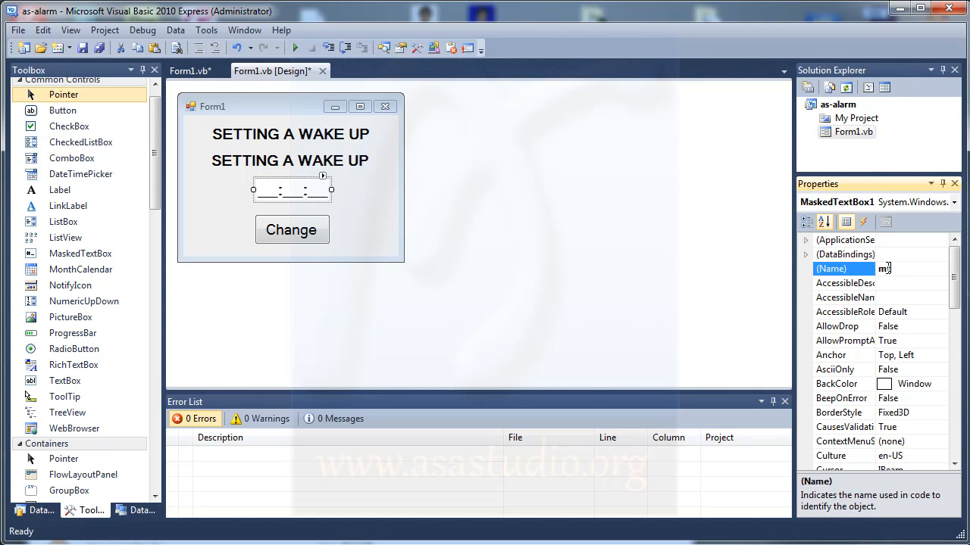
pyautogui.write('Time')
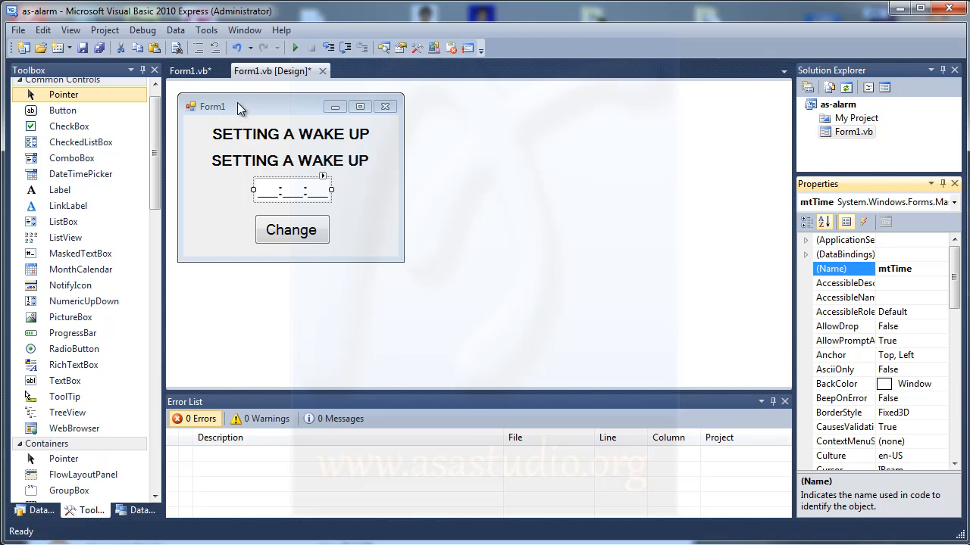
pyautogui.scroll(-3)
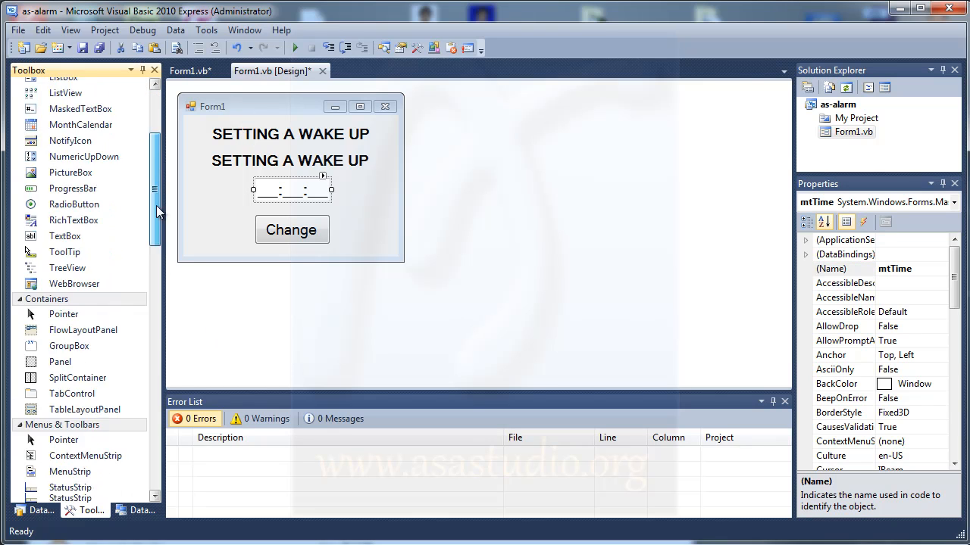
pyautogui.scroll(-3)
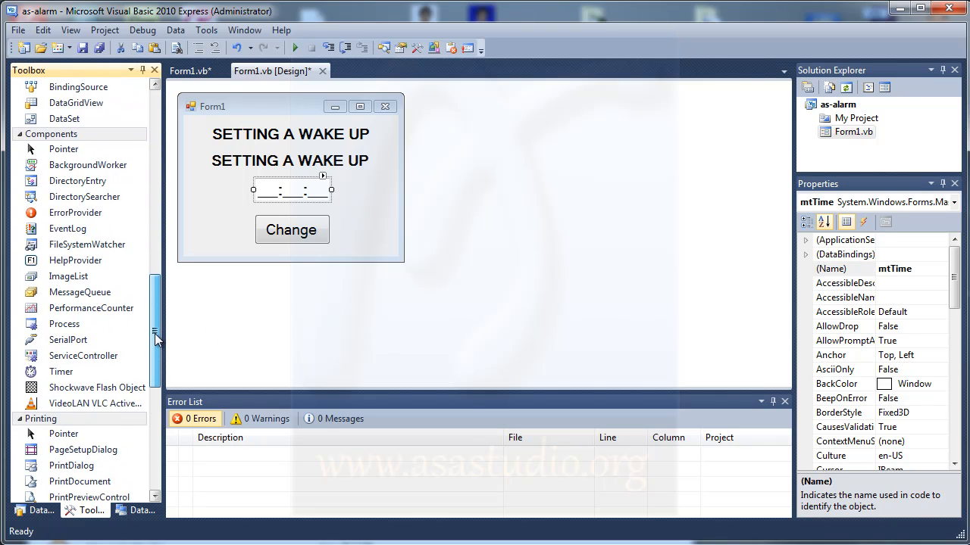